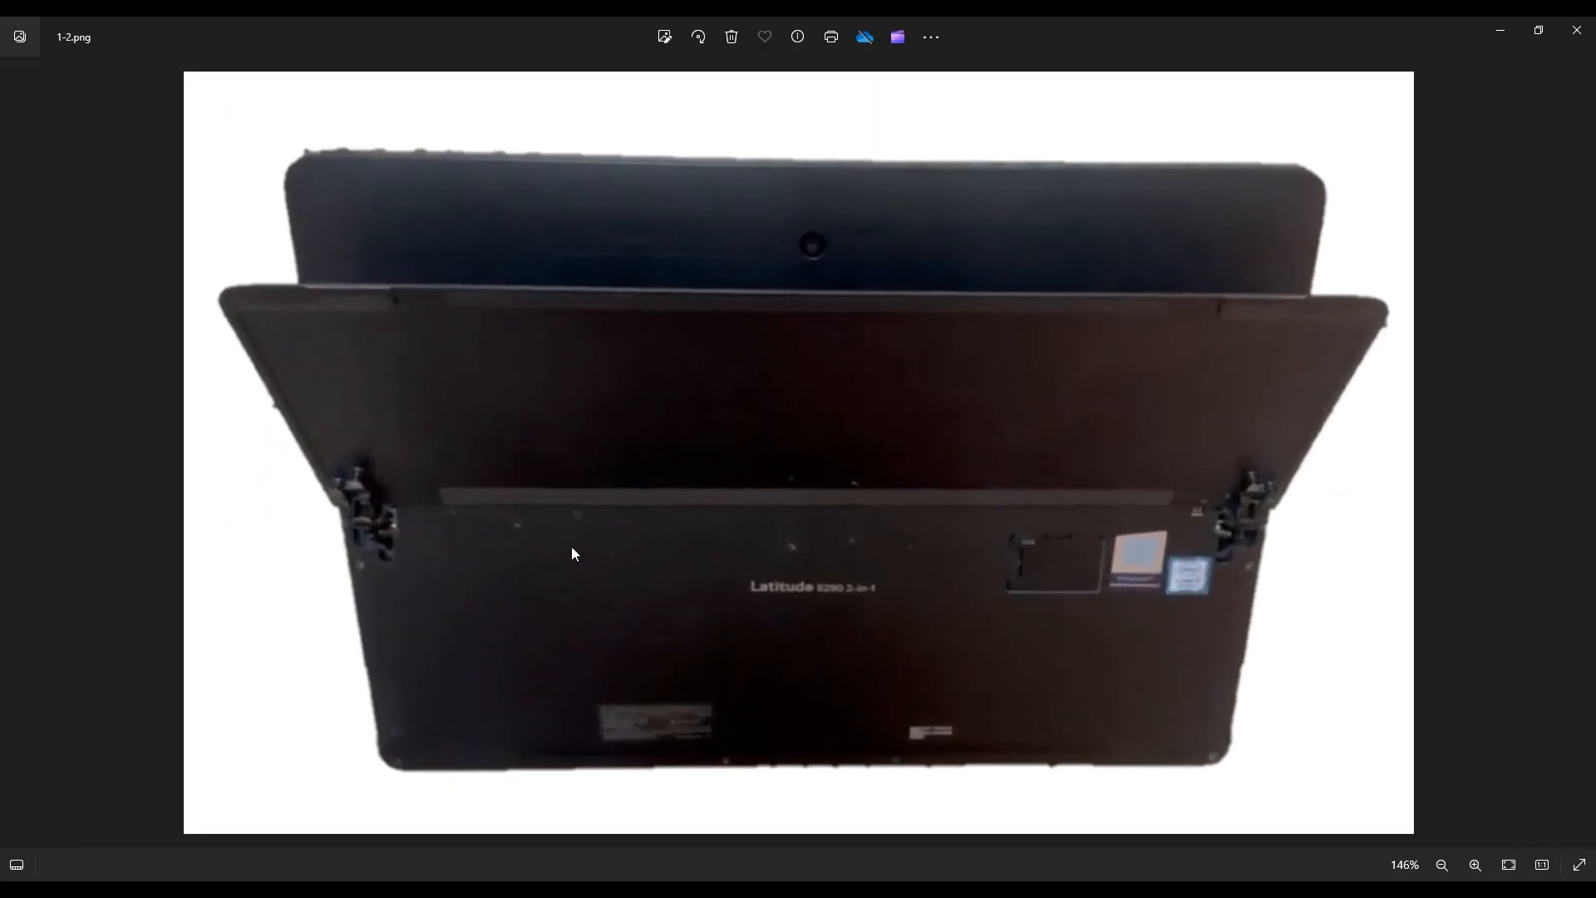
{"action": "mouse_move", "coordinate": [731, 696]}
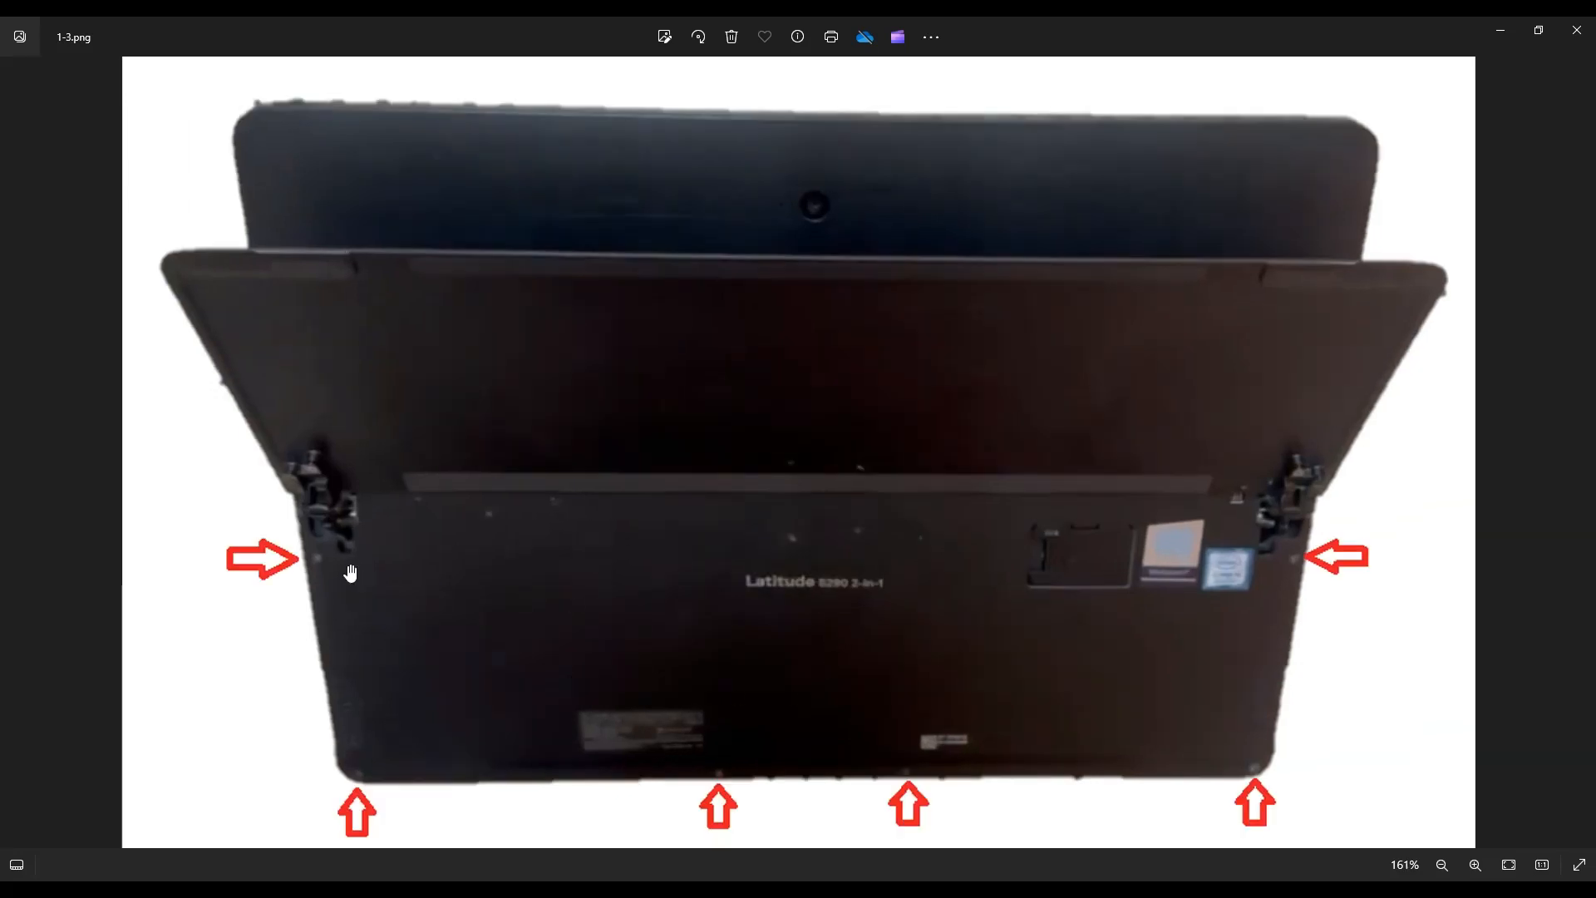
{"action": "mouse_move", "coordinate": [309, 591]}
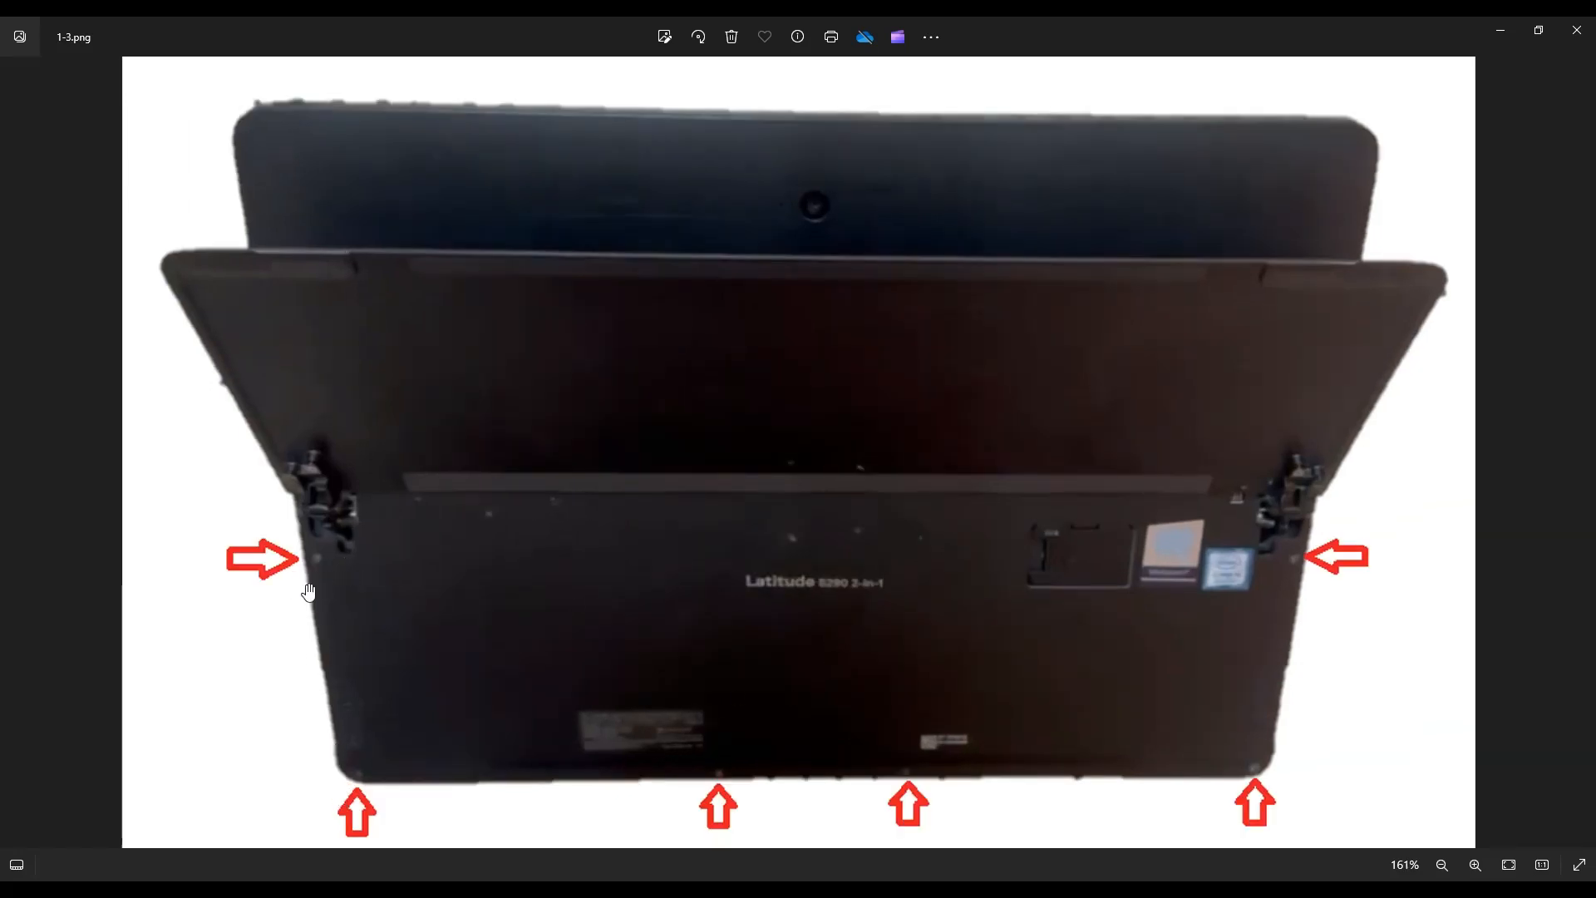
{"action": "mouse_move", "coordinate": [909, 769]}
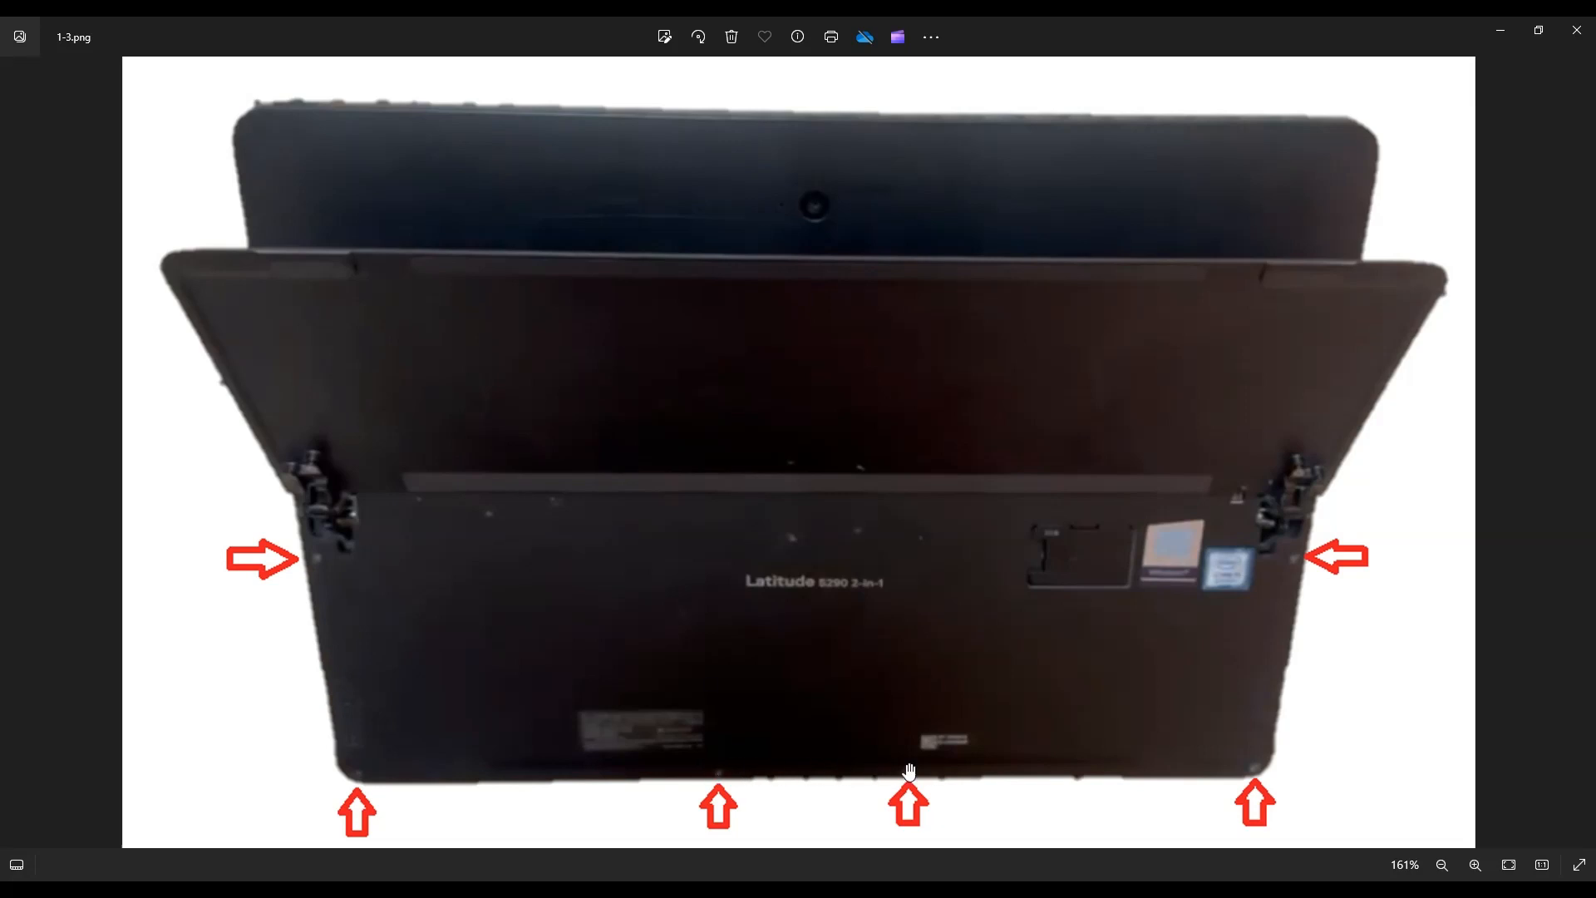
{"action": "mouse_move", "coordinate": [1287, 585]}
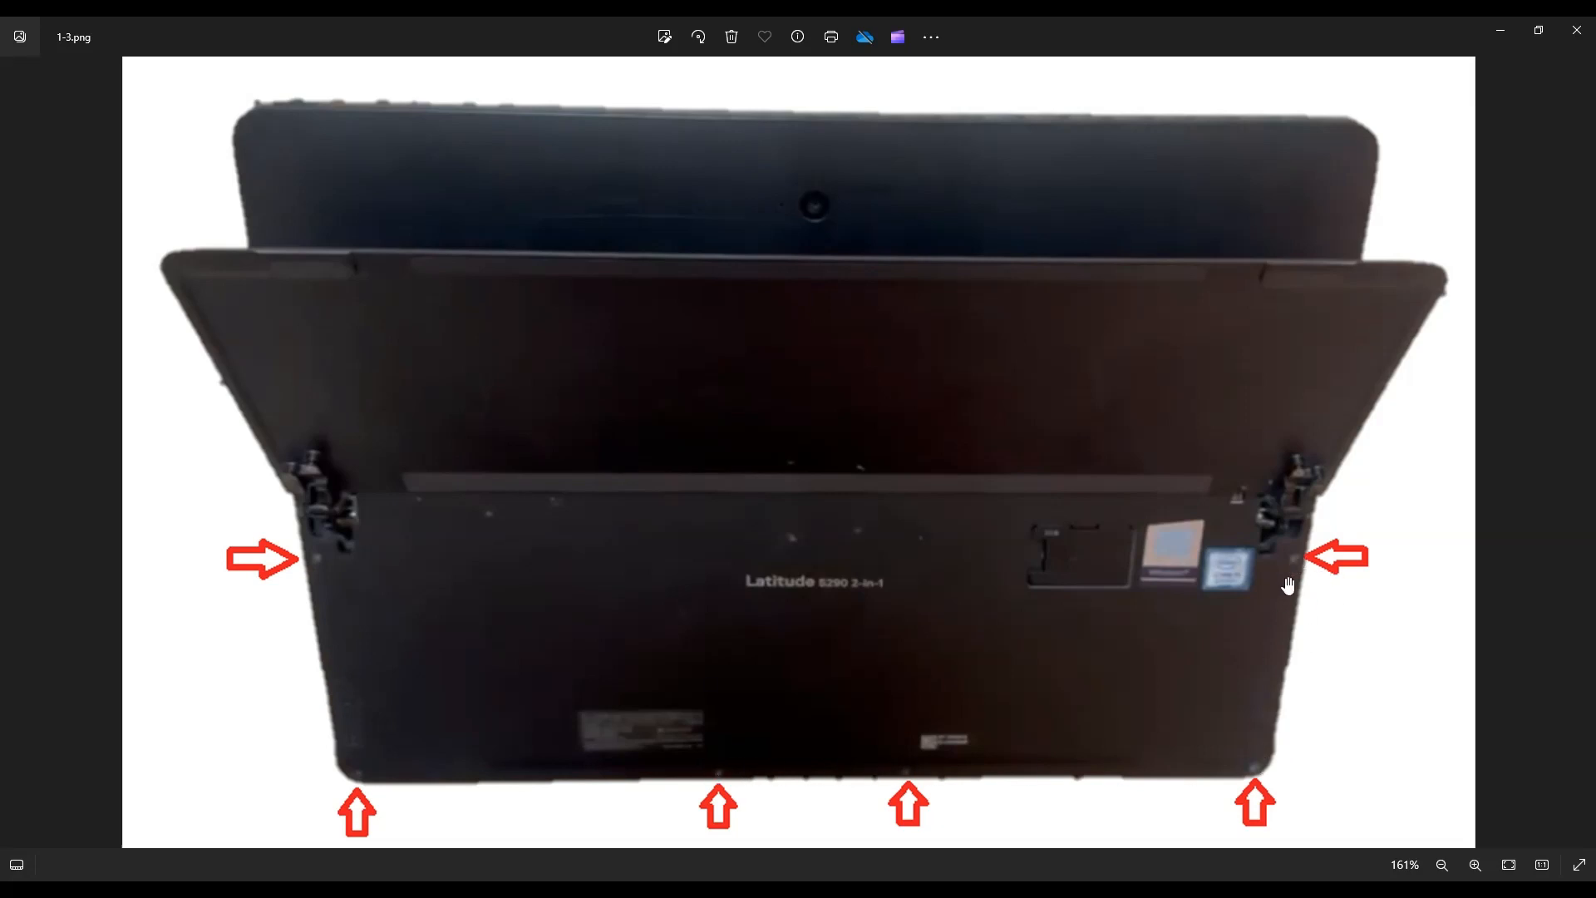
{"action": "mouse_move", "coordinate": [715, 586]}
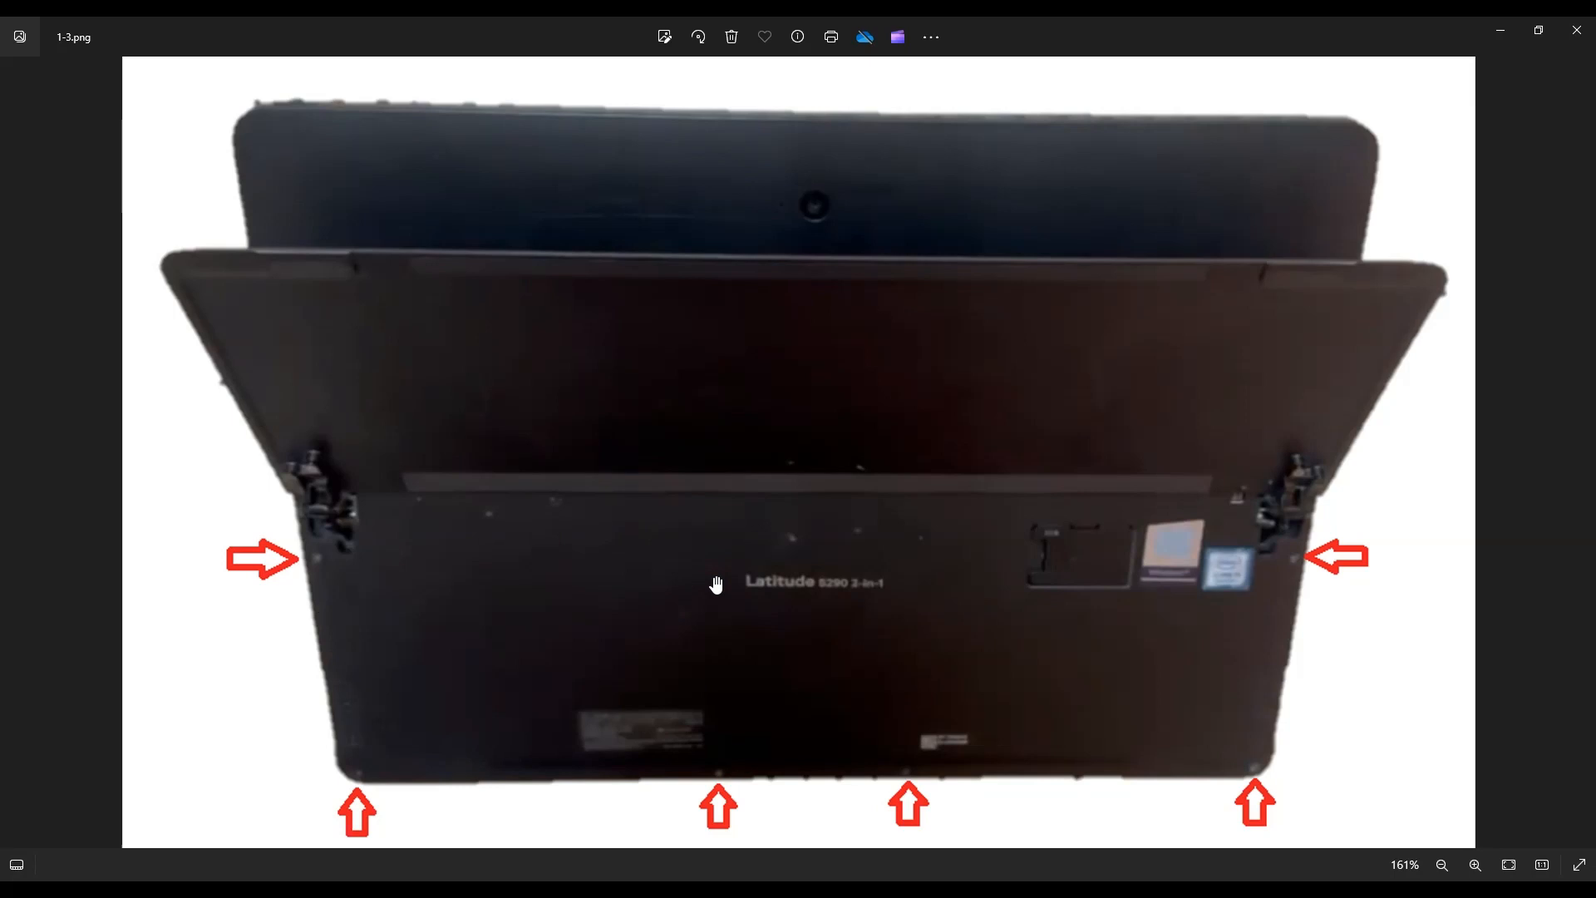
{"action": "mouse_move", "coordinate": [821, 123]}
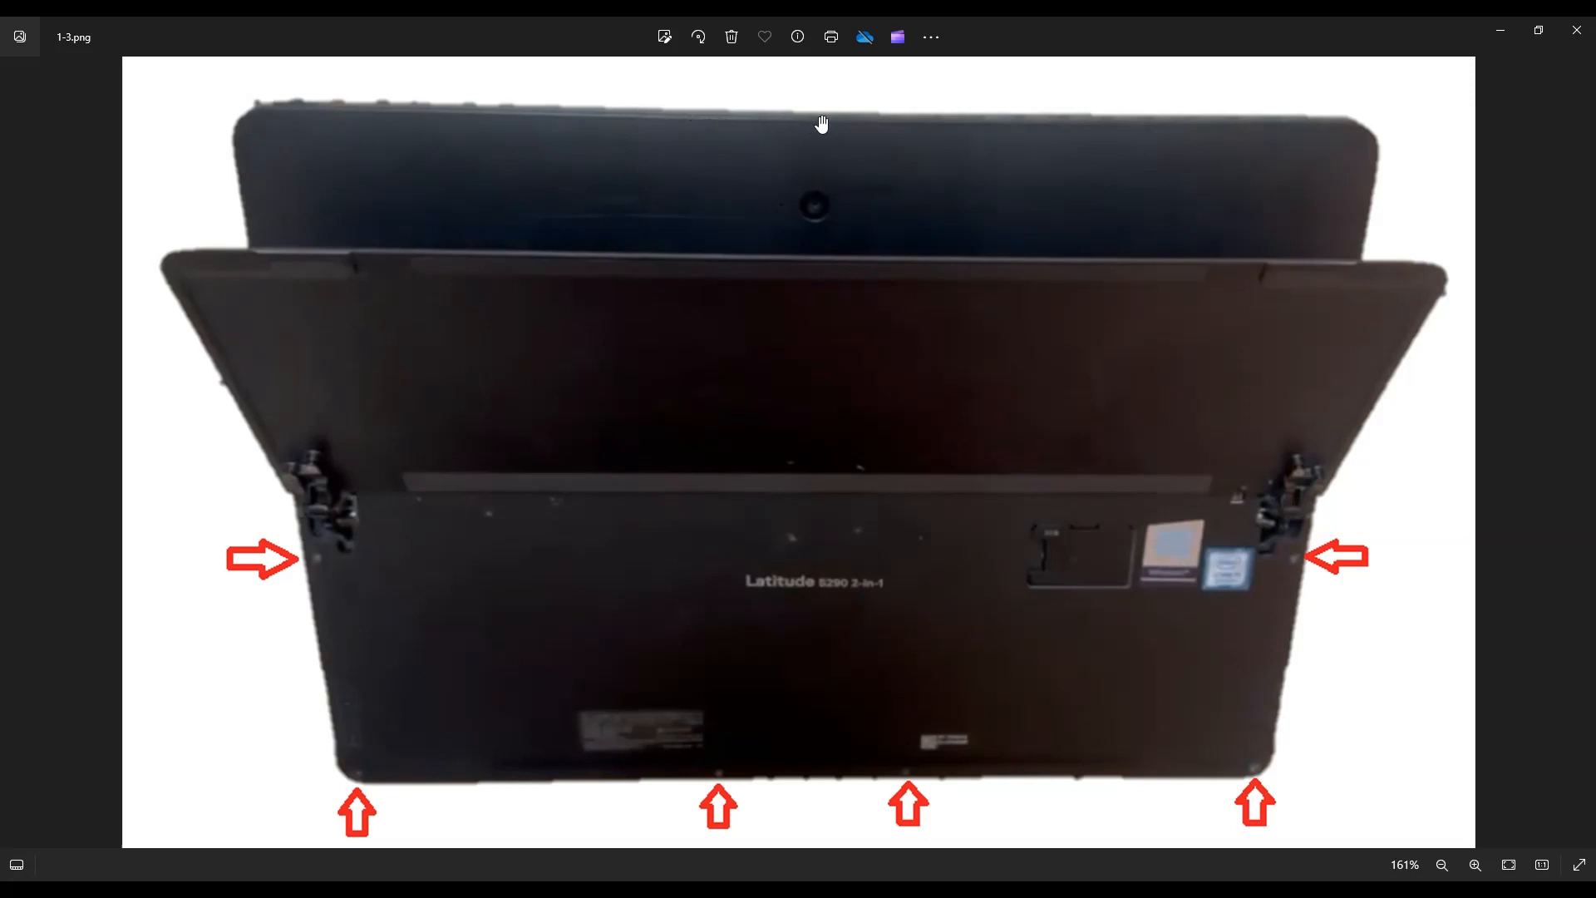
{"action": "mouse_move", "coordinate": [1363, 274]}
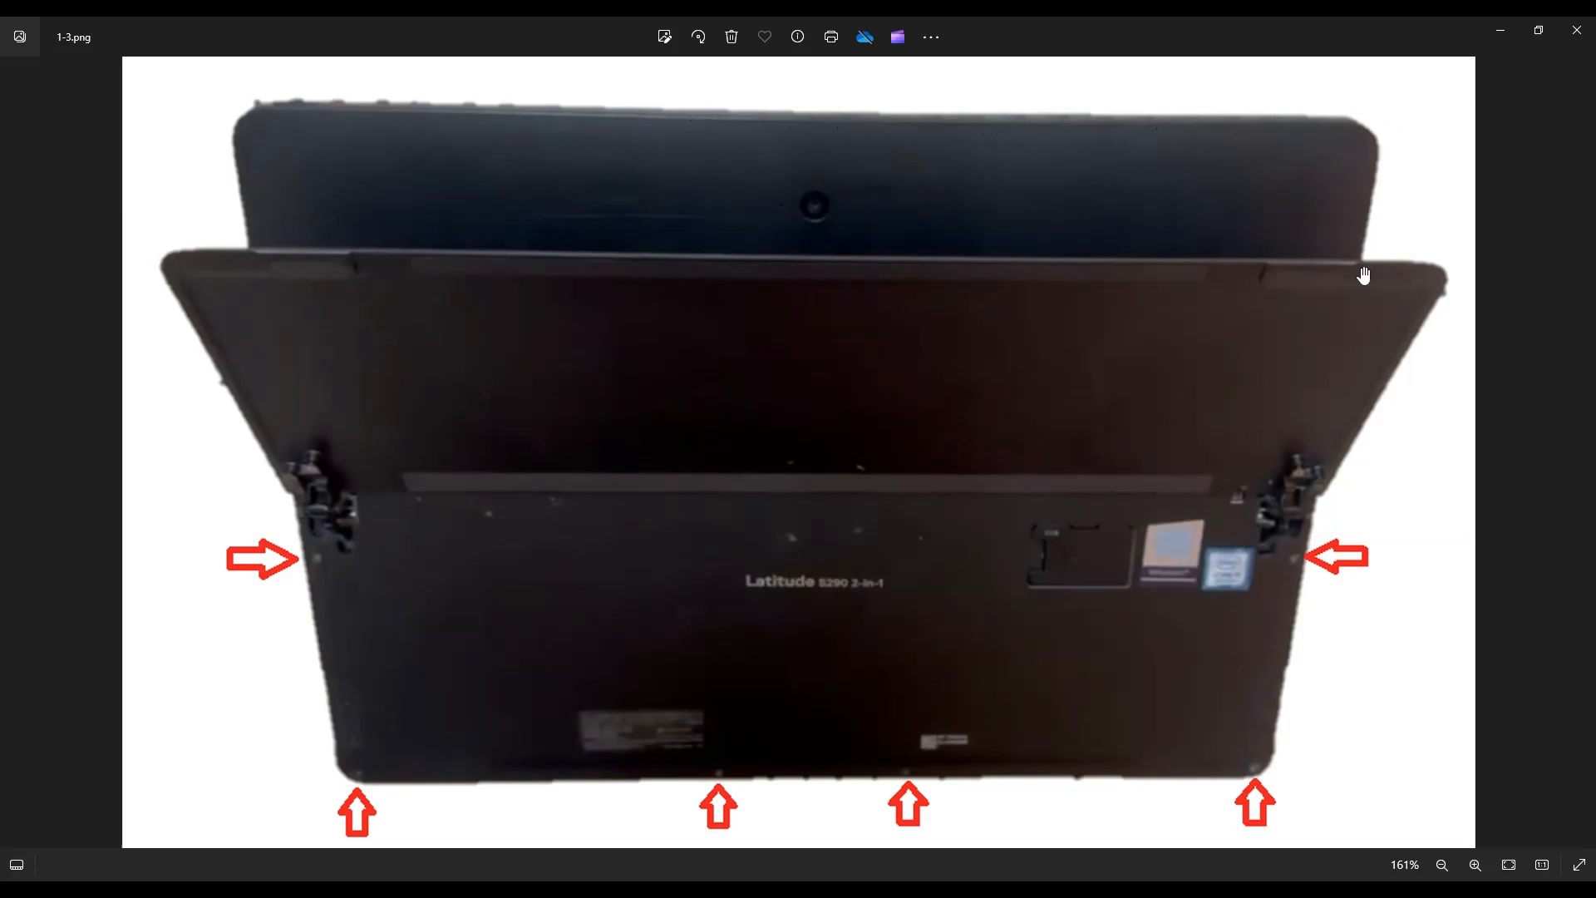
{"action": "mouse_move", "coordinate": [962, 782]}
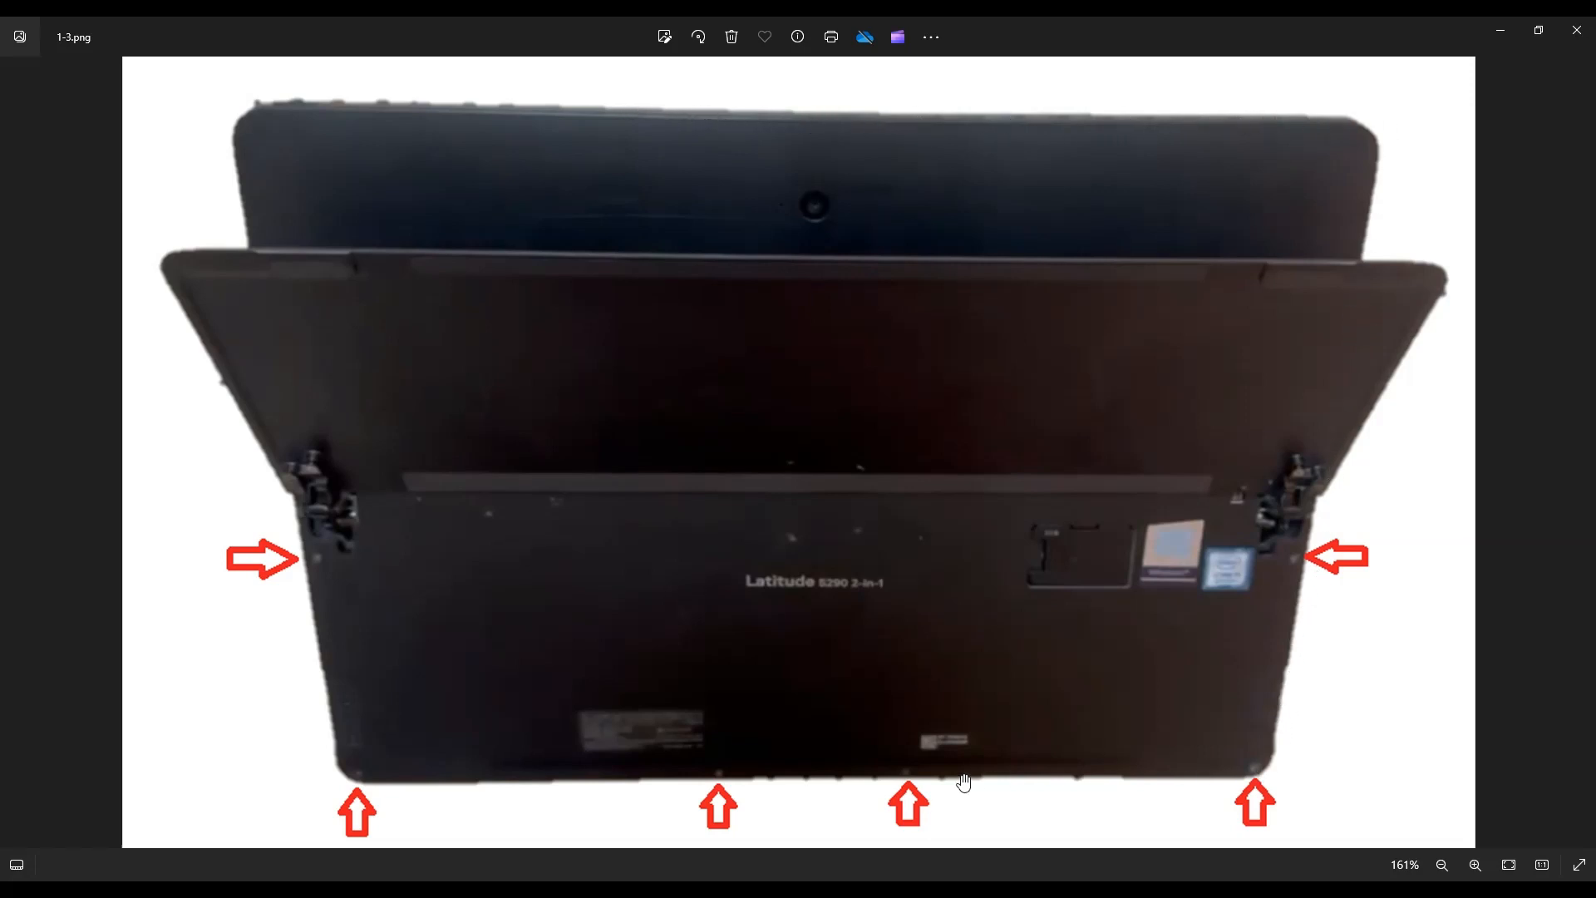
{"action": "mouse_move", "coordinate": [296, 452]}
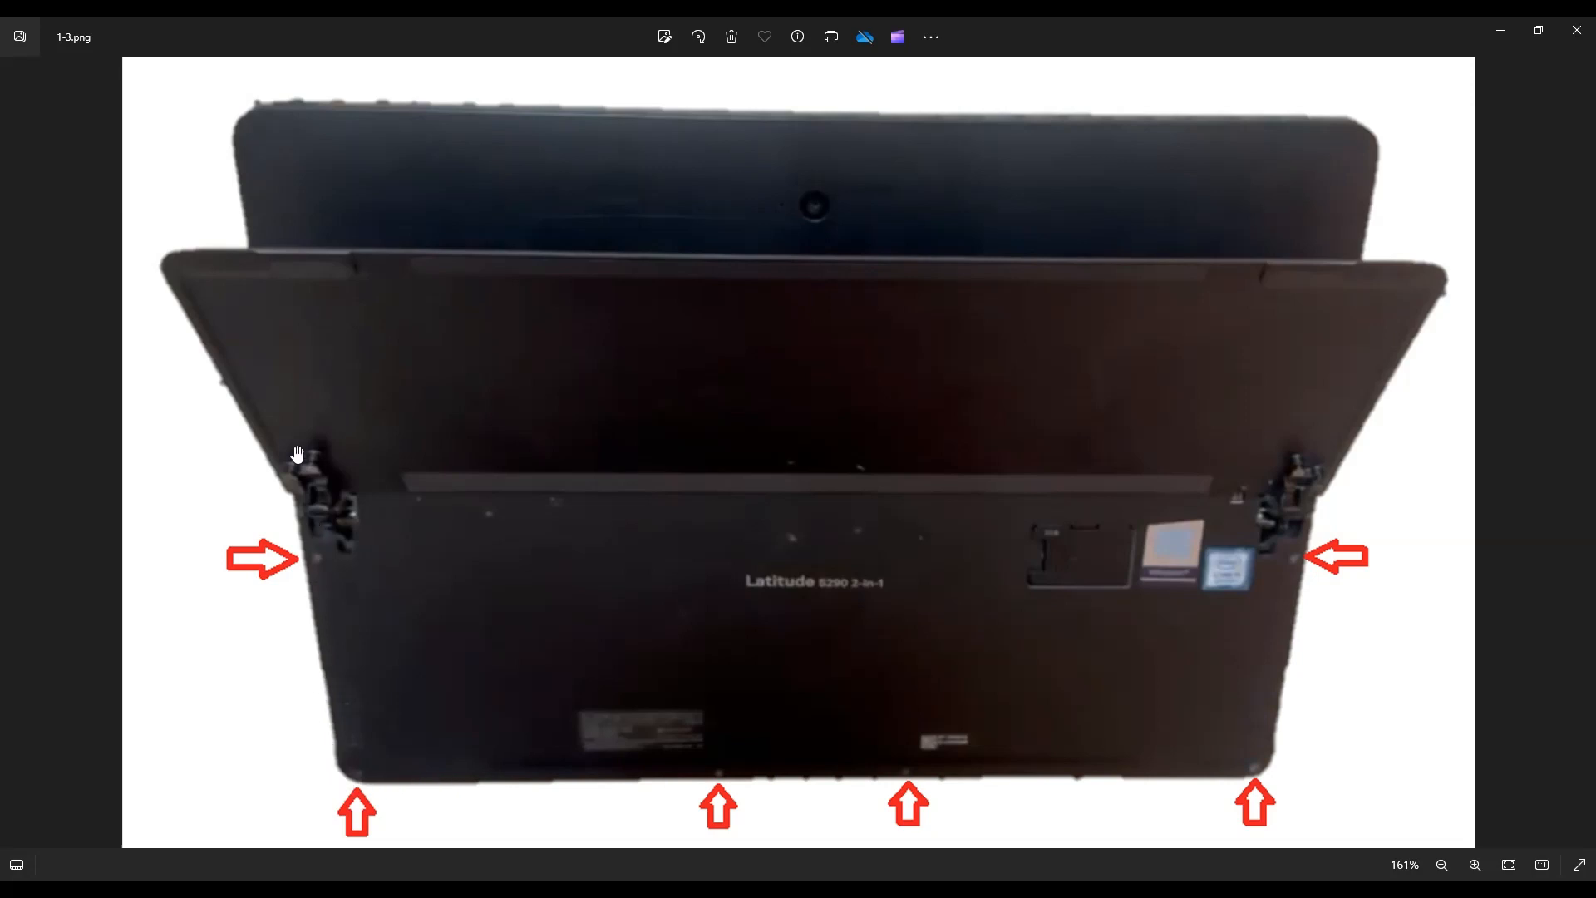
{"action": "mouse_move", "coordinate": [1167, 121]}
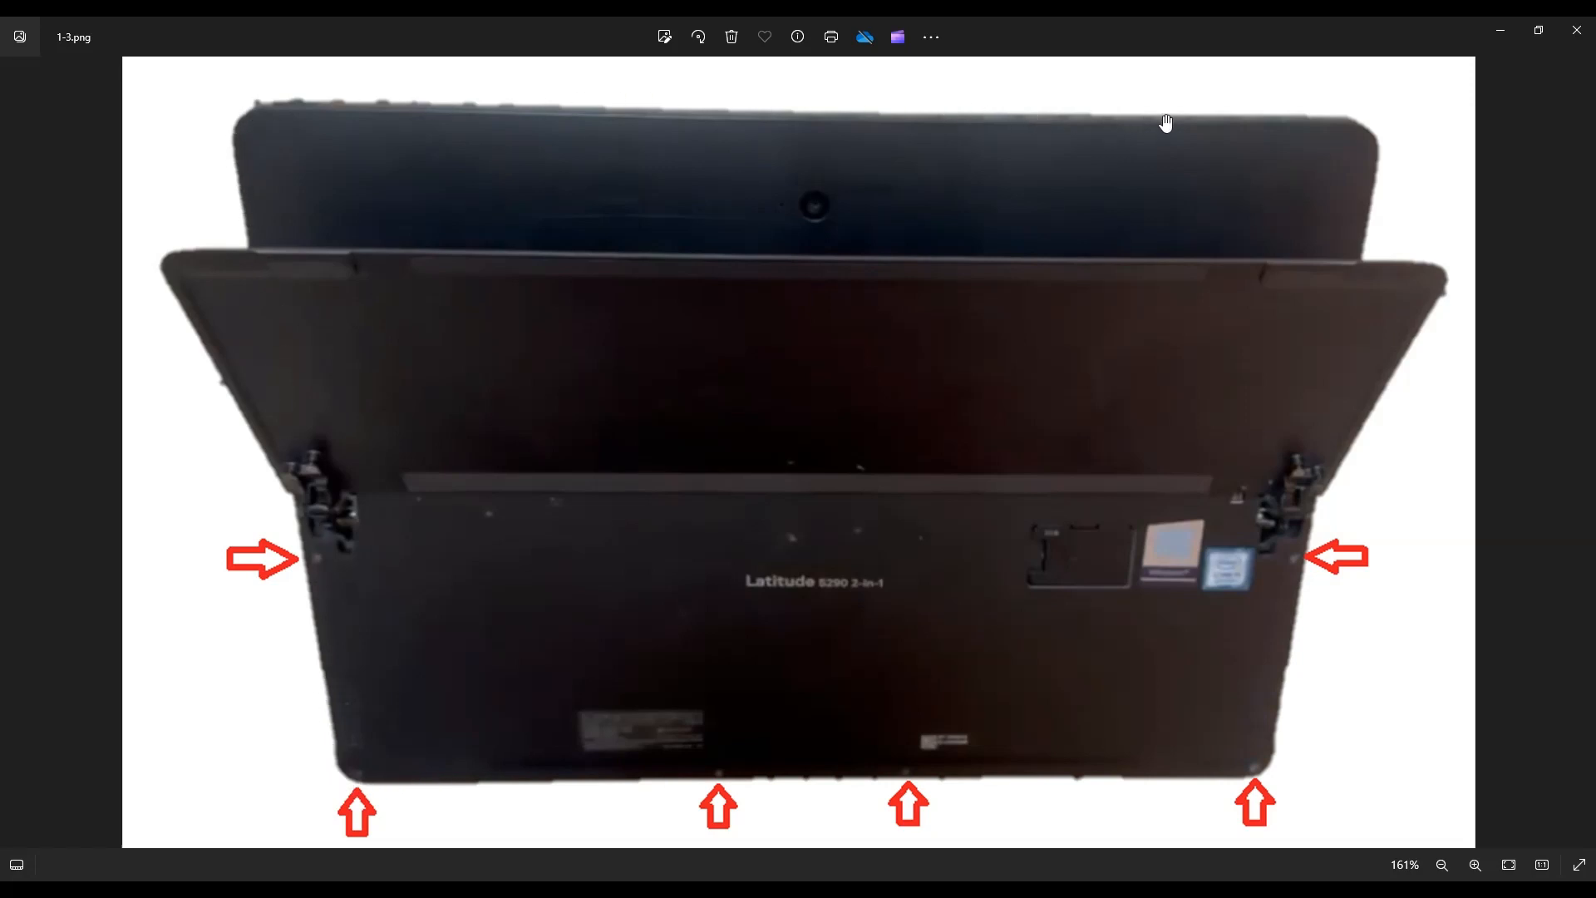
{"action": "mouse_move", "coordinate": [1311, 633]}
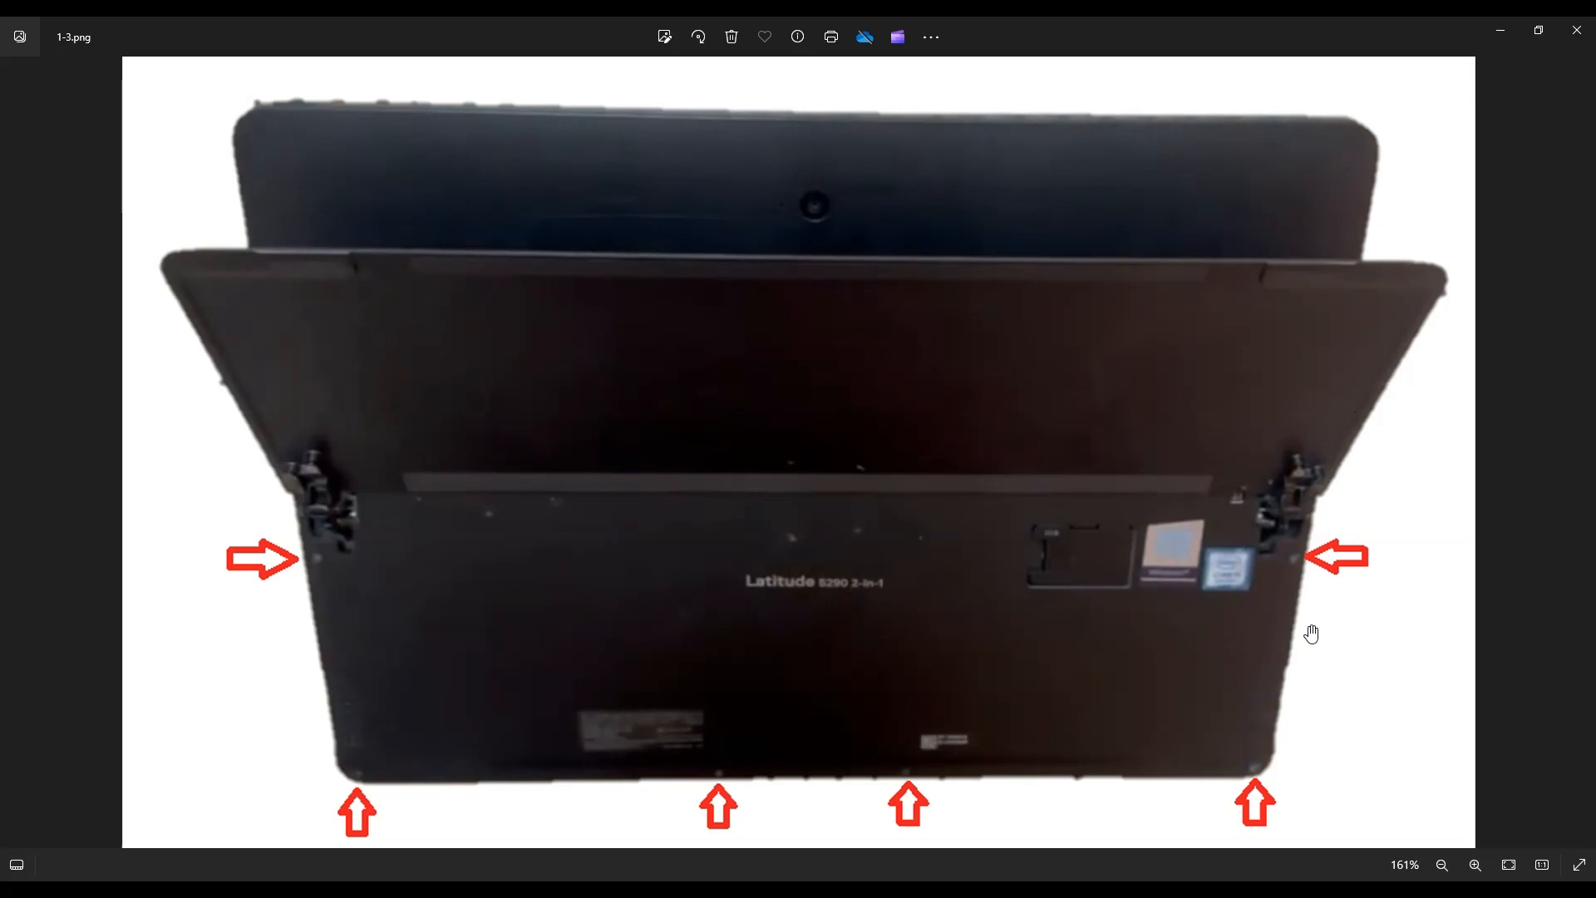
{"action": "mouse_move", "coordinate": [1290, 737]}
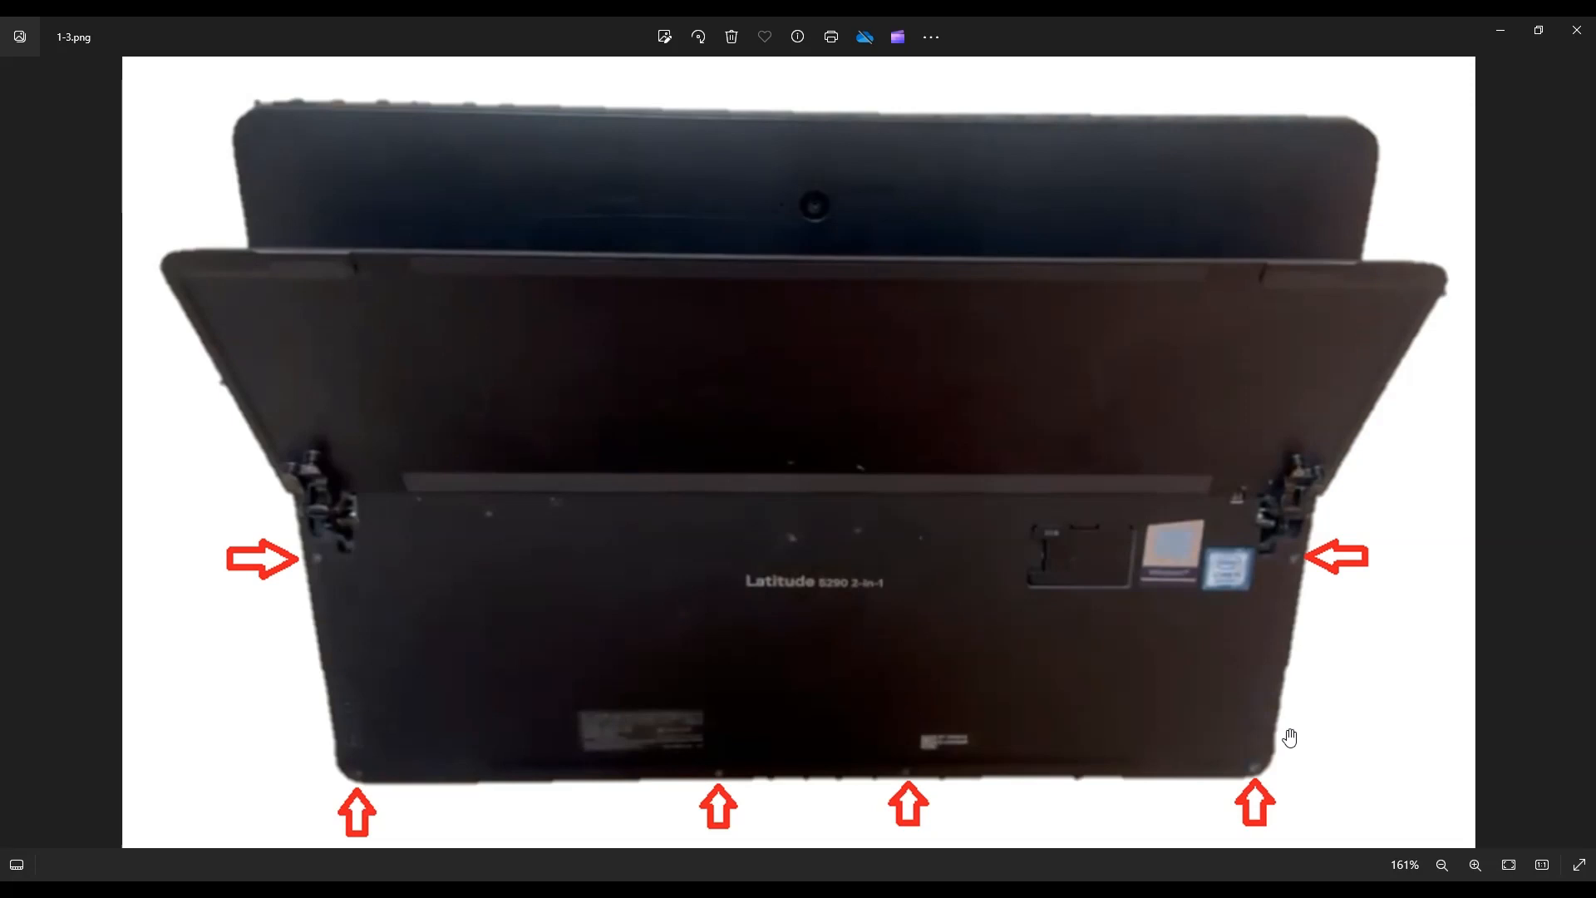
{"action": "mouse_move", "coordinate": [1203, 718]}
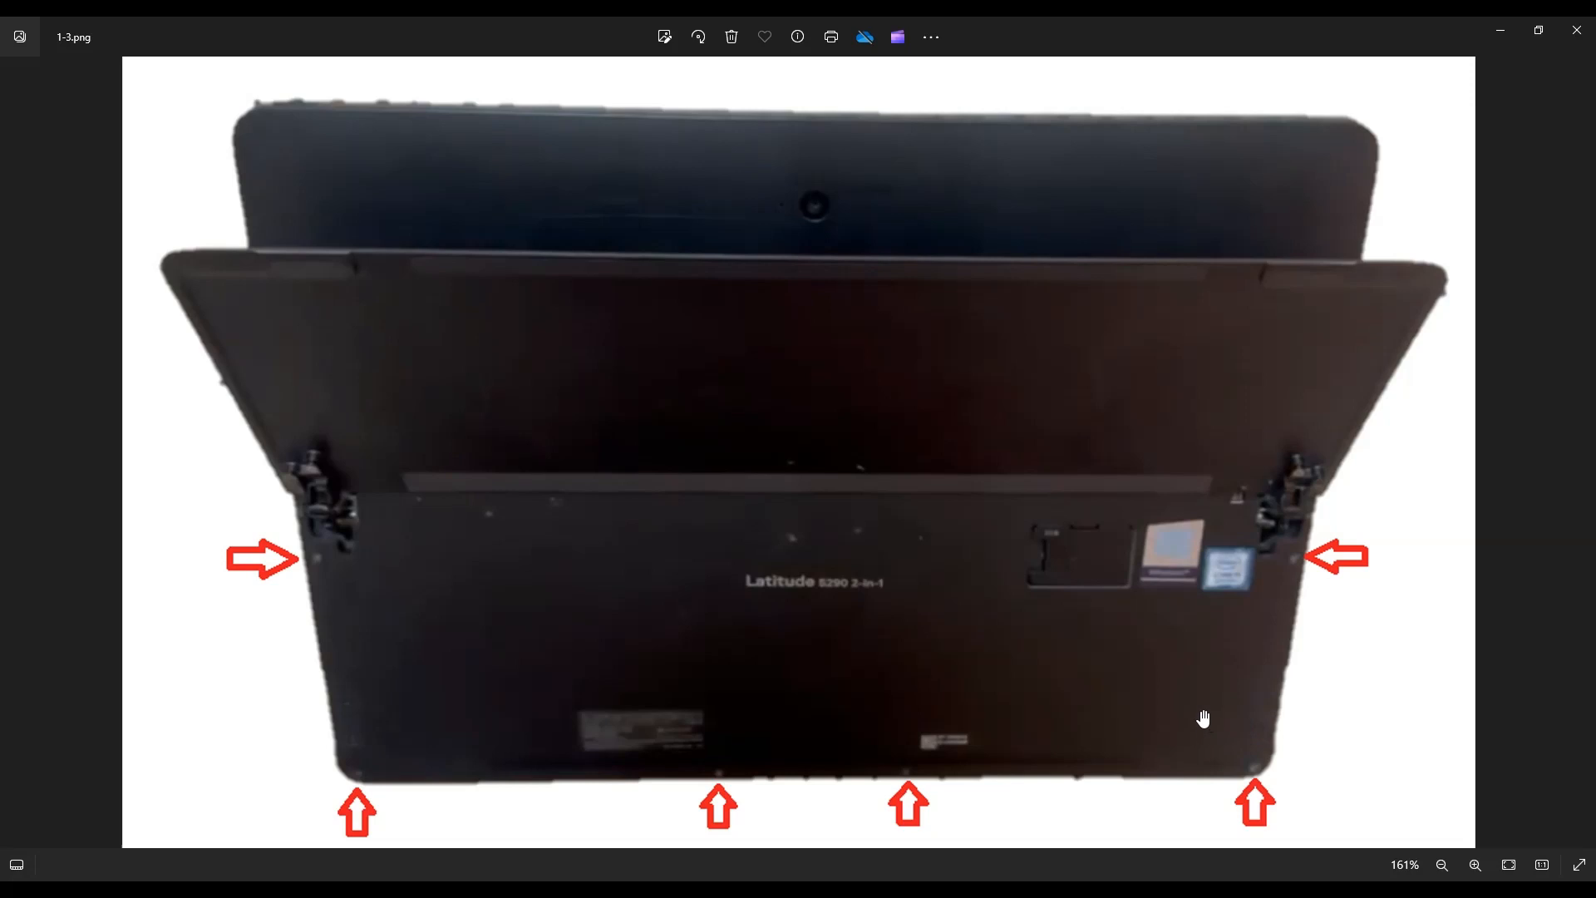
{"action": "mouse_move", "coordinate": [400, 776]}
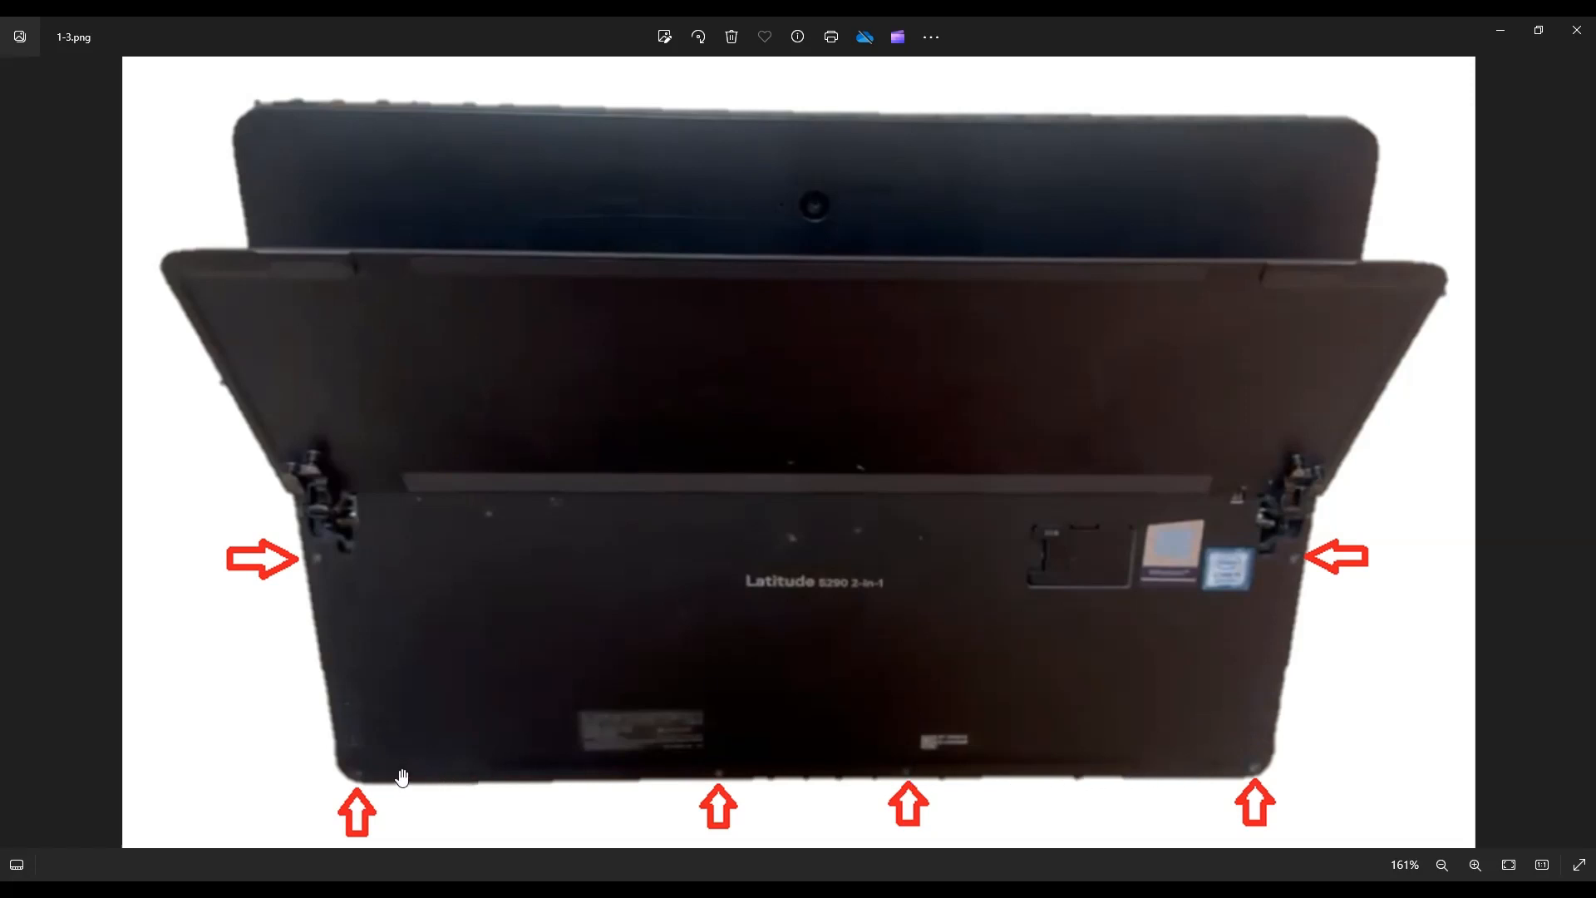
{"action": "mouse_move", "coordinate": [259, 189]}
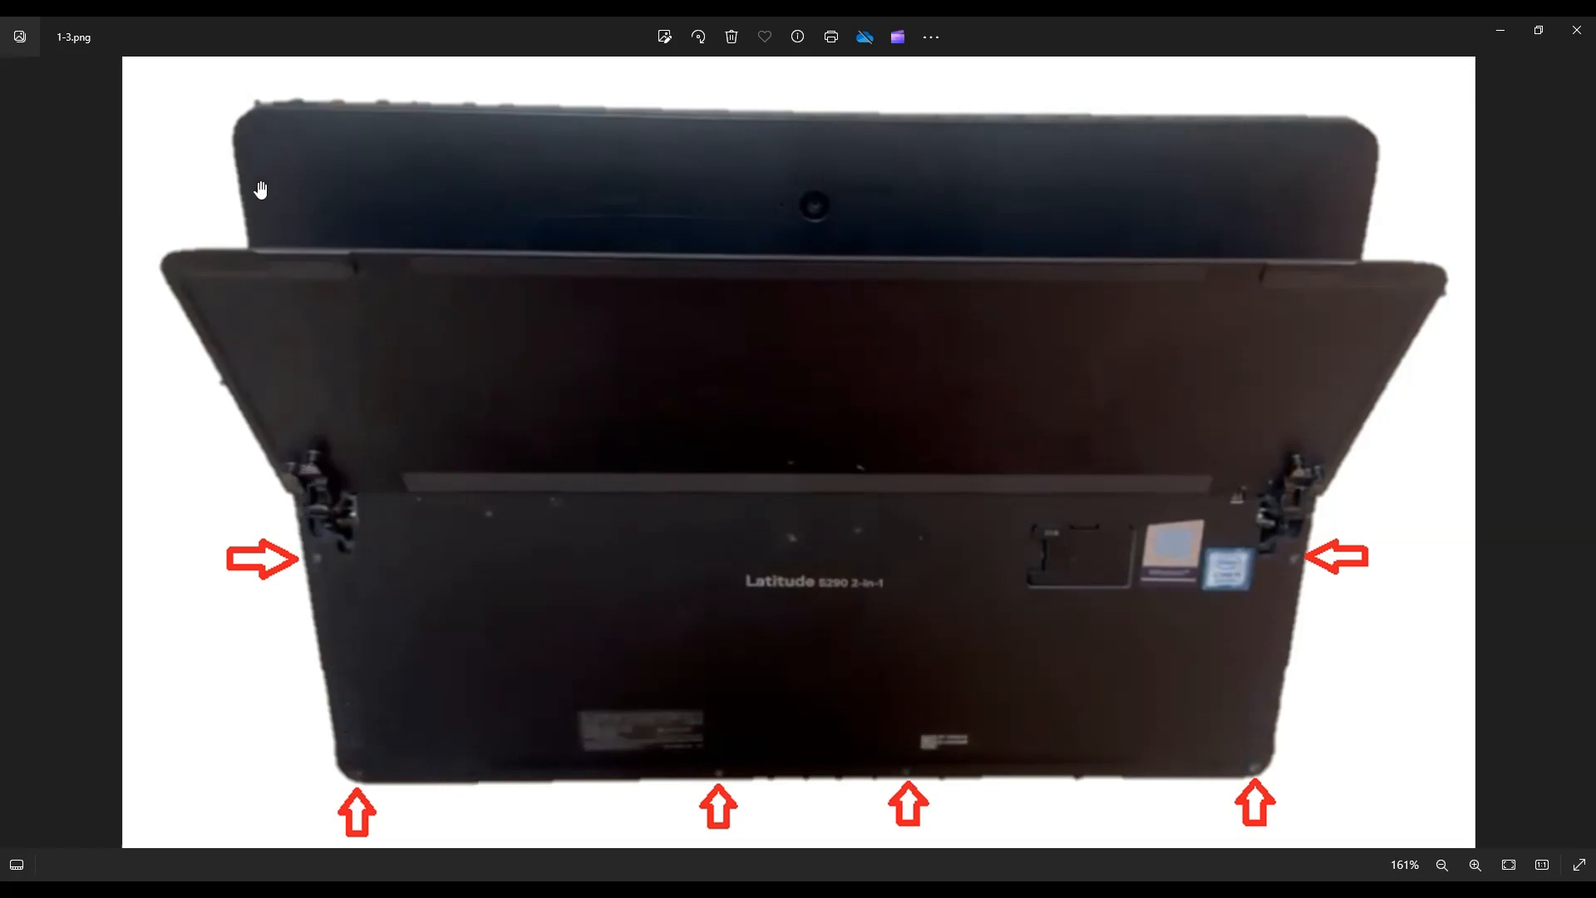
{"action": "mouse_move", "coordinate": [1010, 133]}
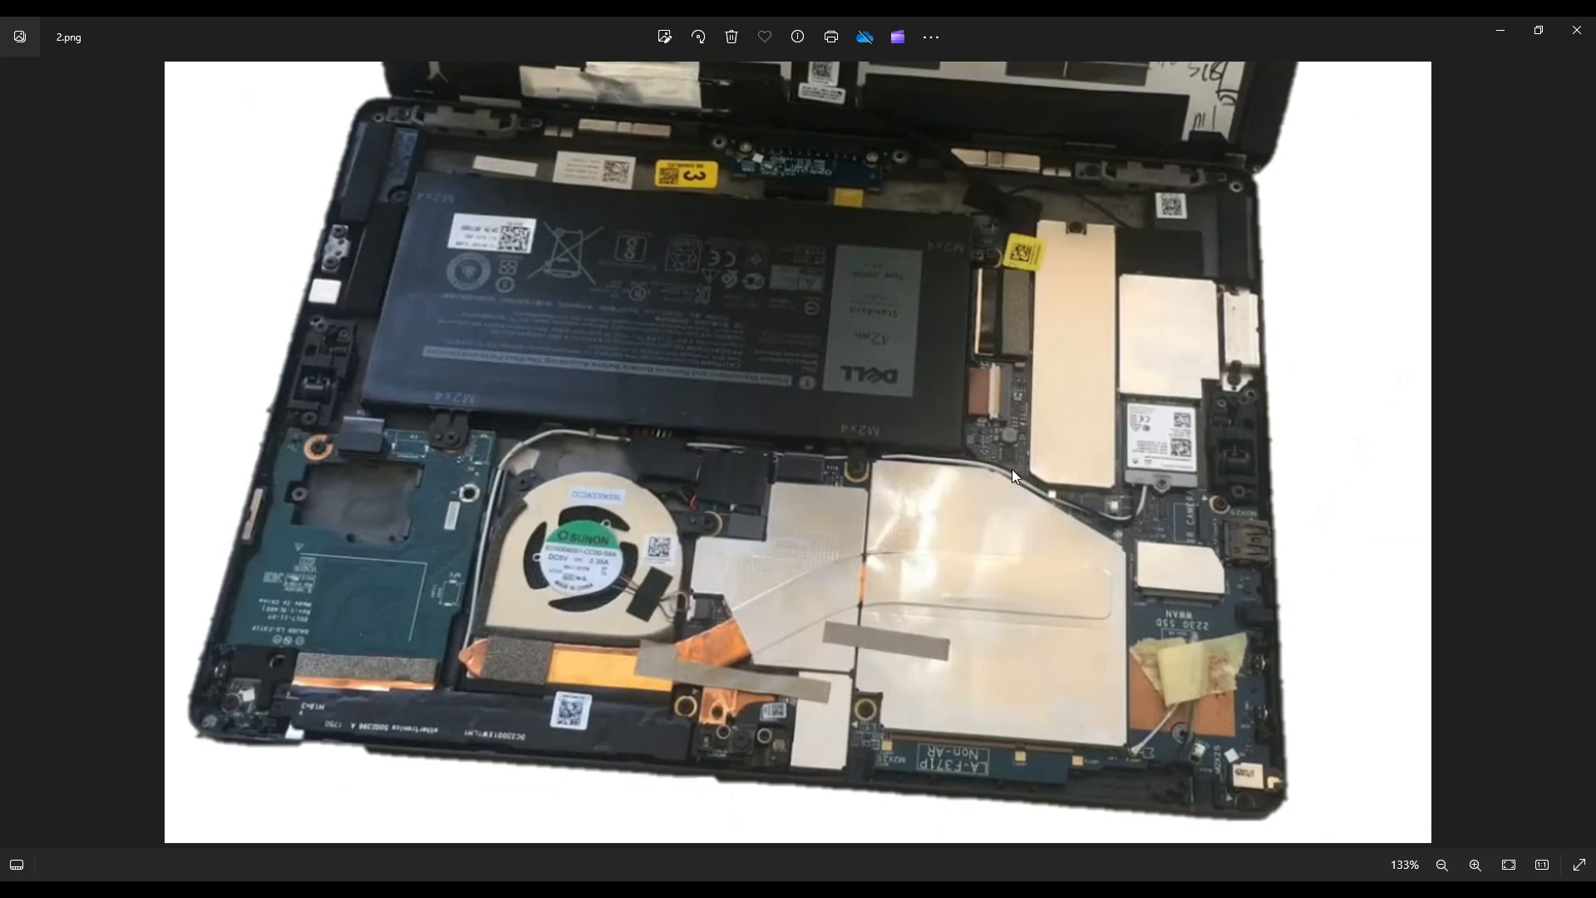
{"action": "mouse_move", "coordinate": [1348, 502]}
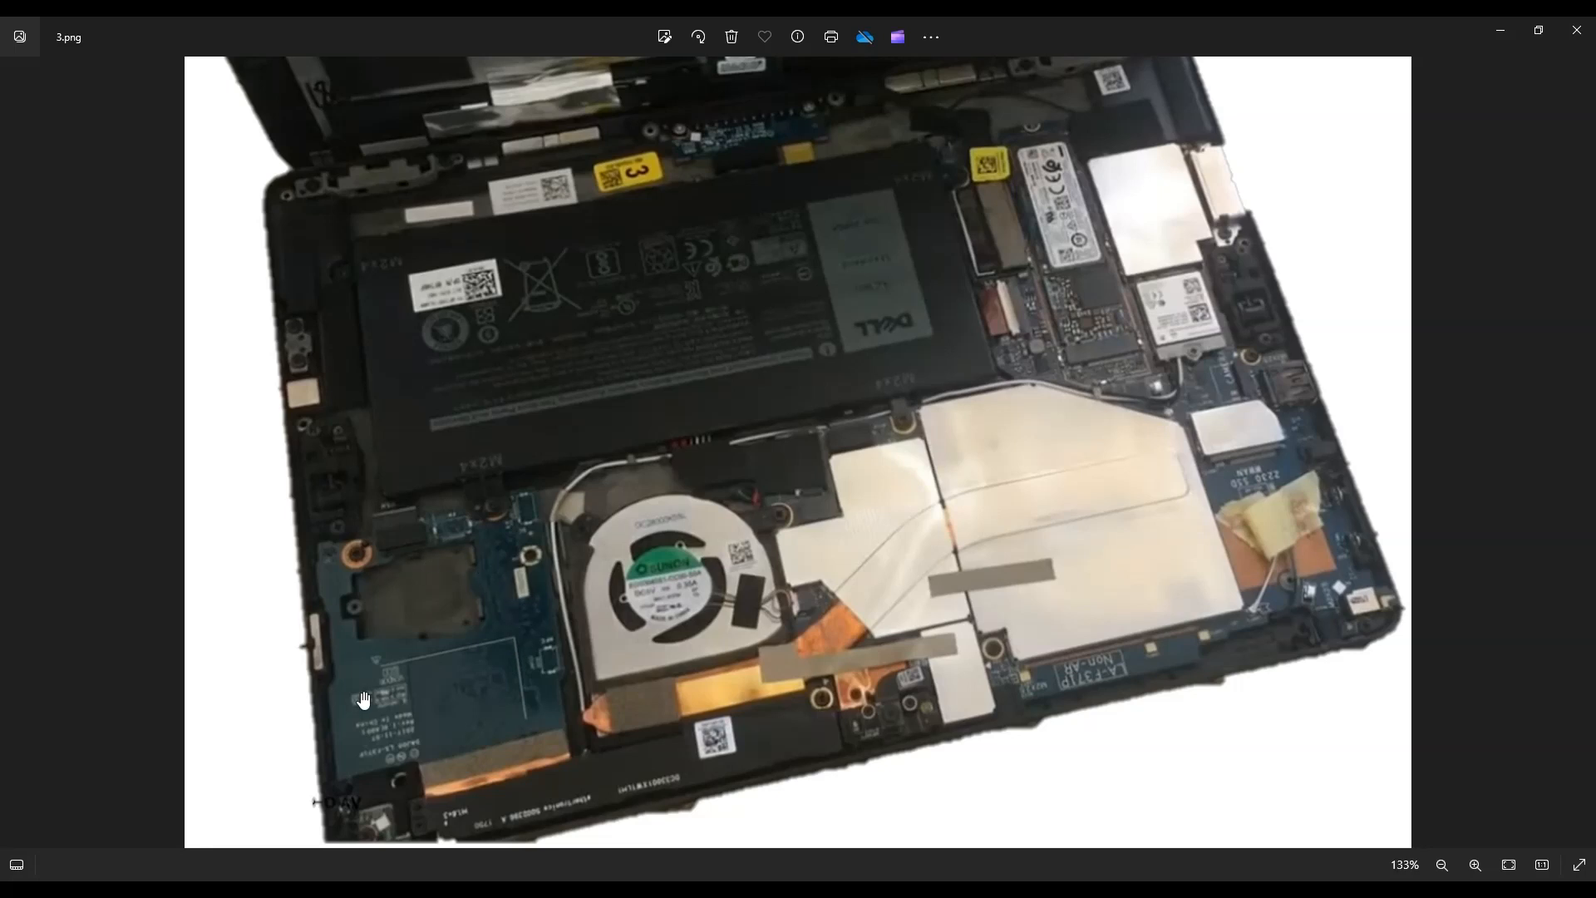
{"action": "left_click", "coordinate": [1443, 869]}
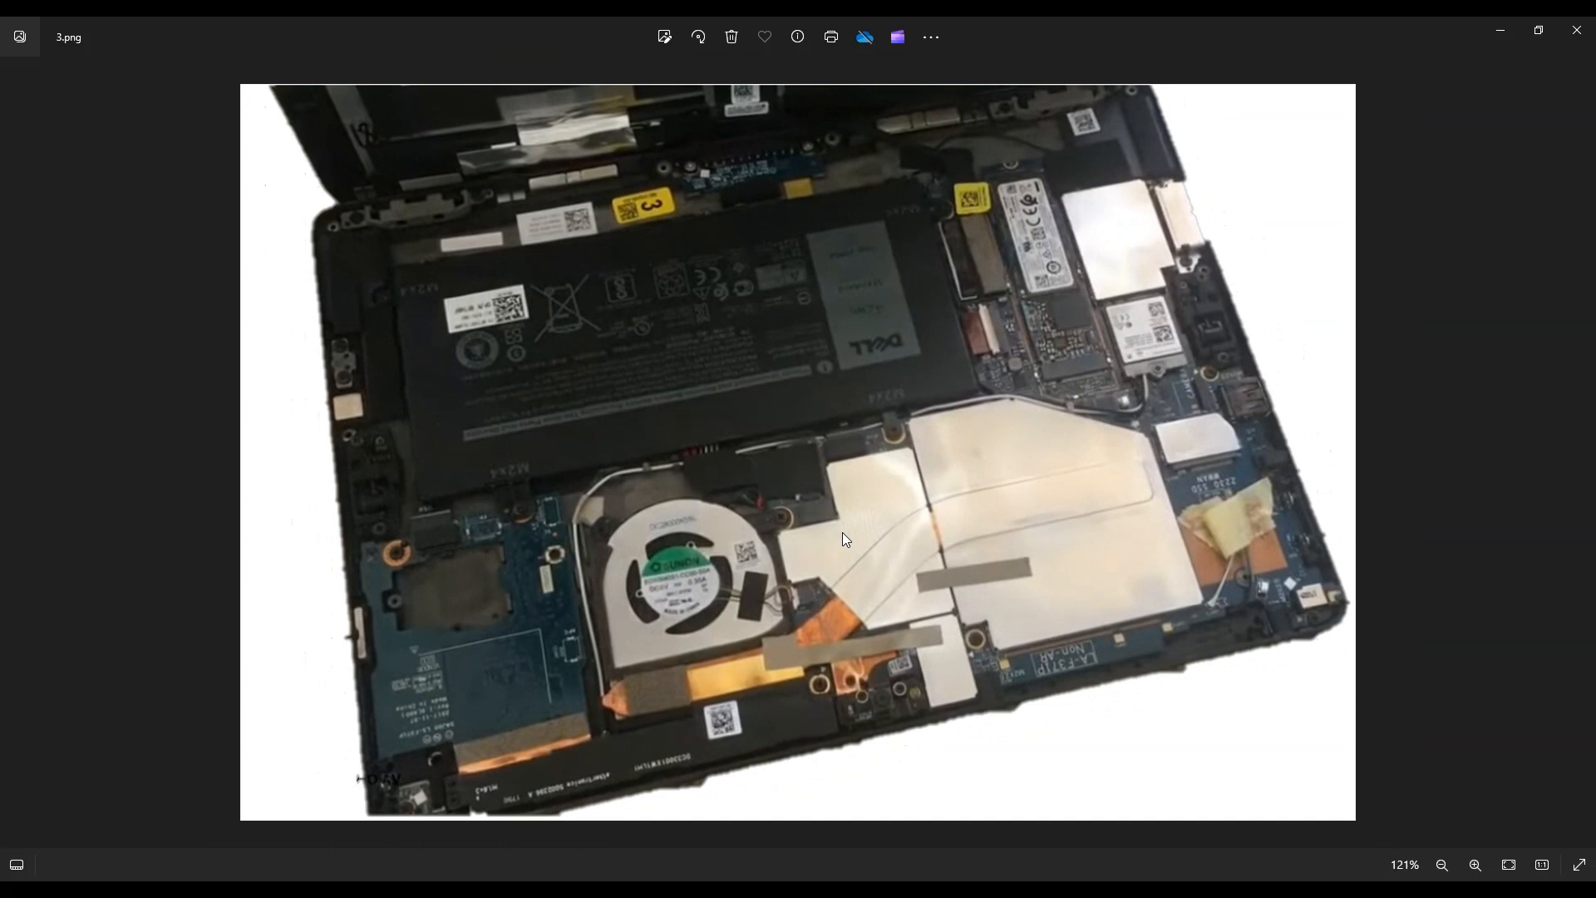
{"action": "mouse_move", "coordinate": [834, 534]}
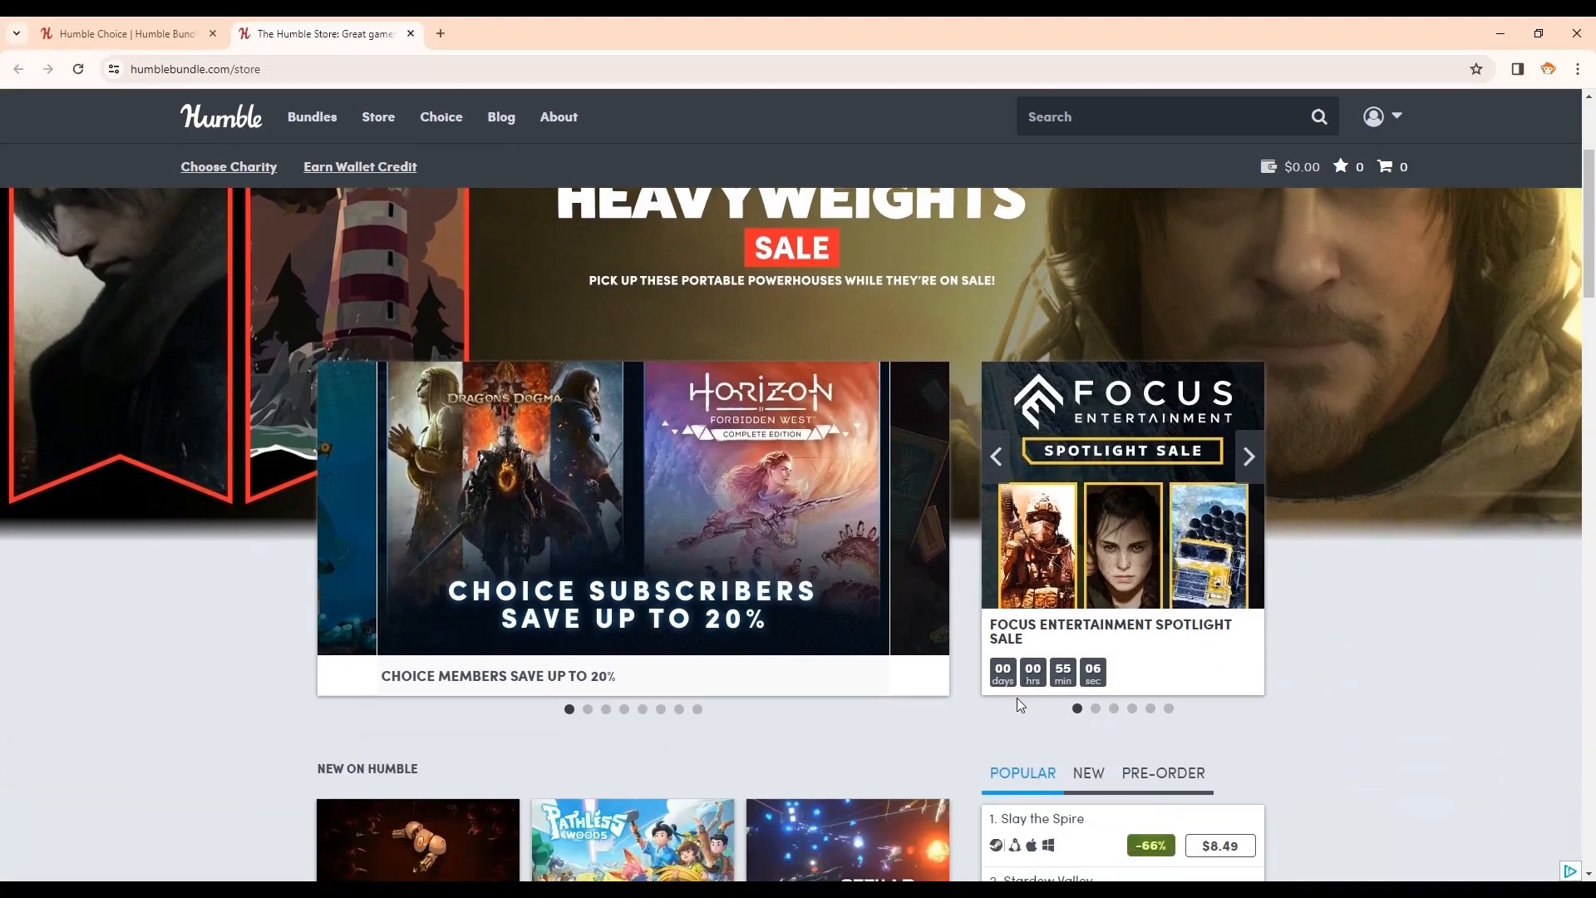
Step: From the Humble Store page, go to the All Bundles listing of current games and books
{"action": "scroll", "scroll_direction": "down", "scroll_amount": 3}
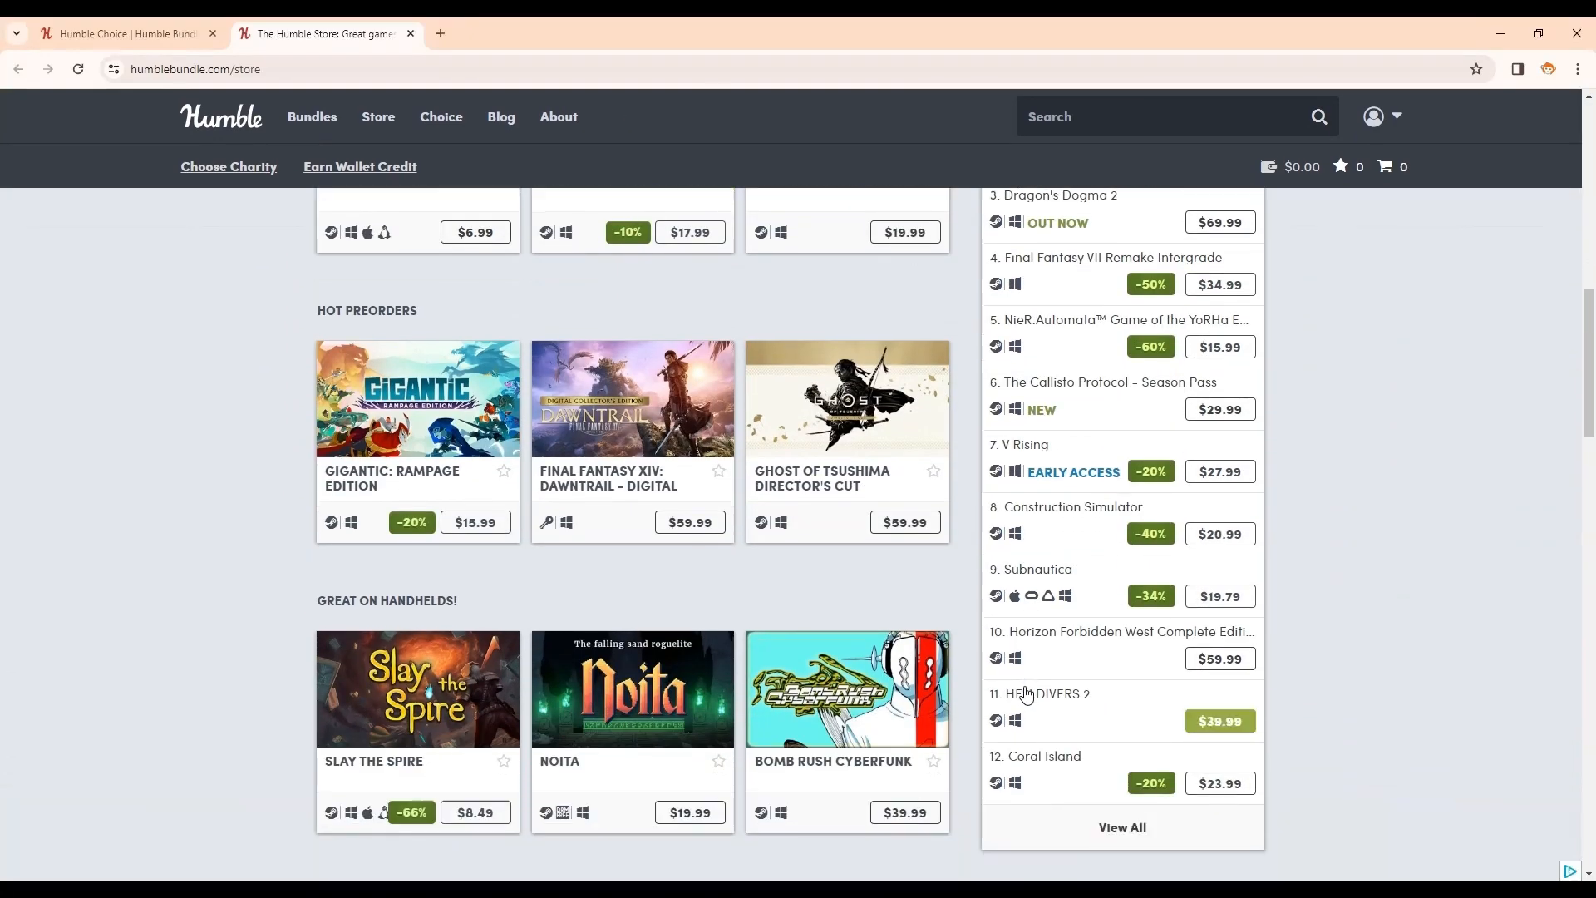
{"action": "scroll", "scroll_direction": "down", "scroll_amount": 3}
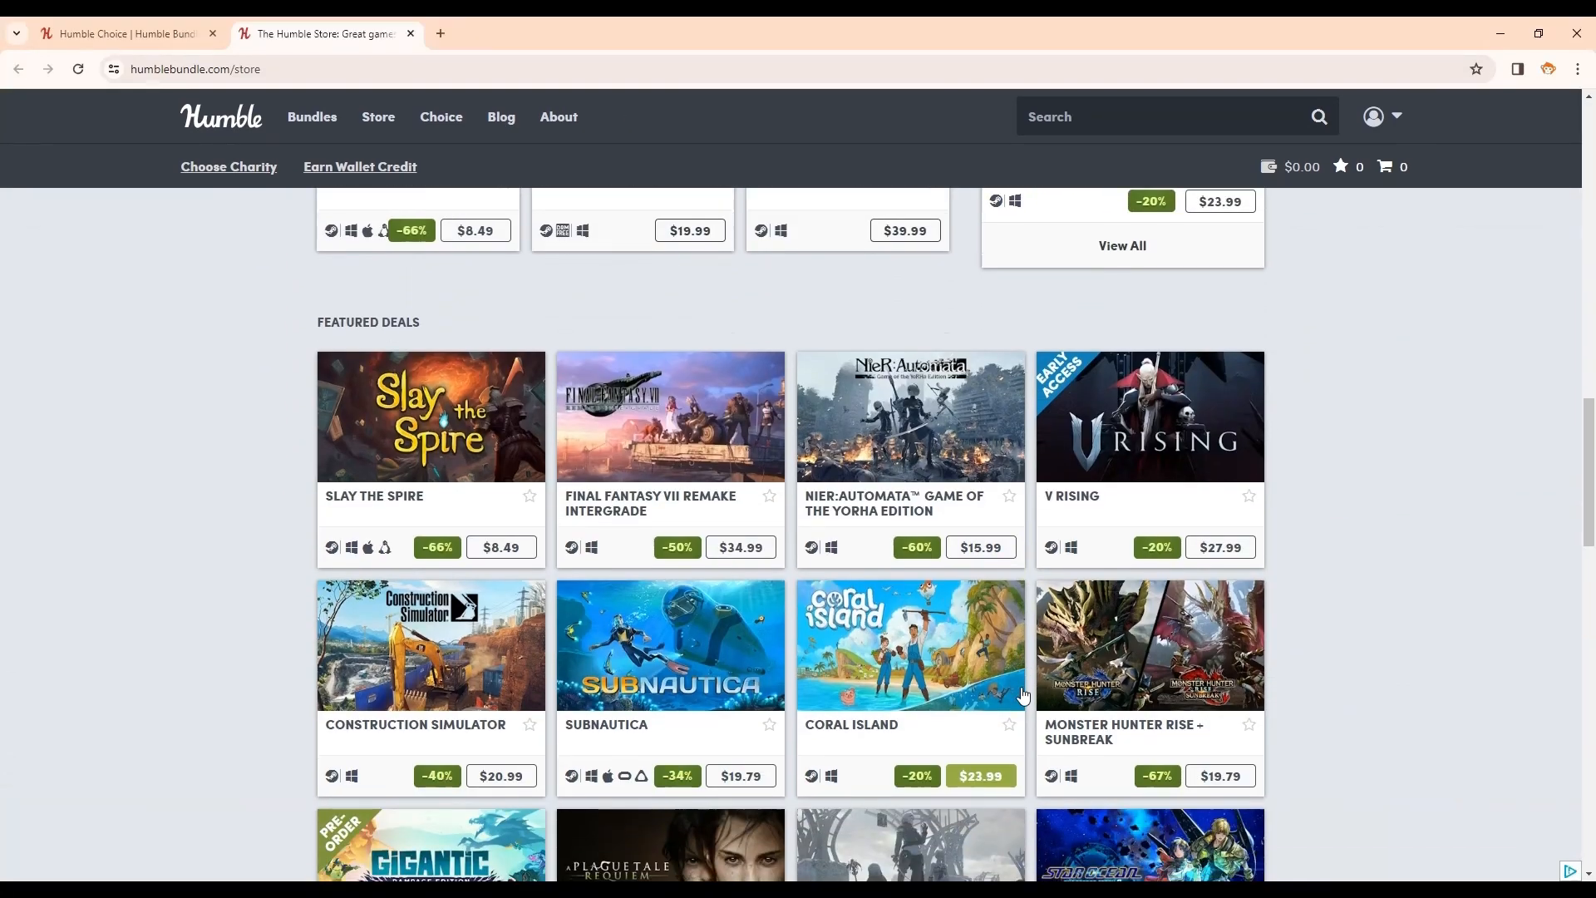
{"action": "left_click", "coordinate": [311, 116]}
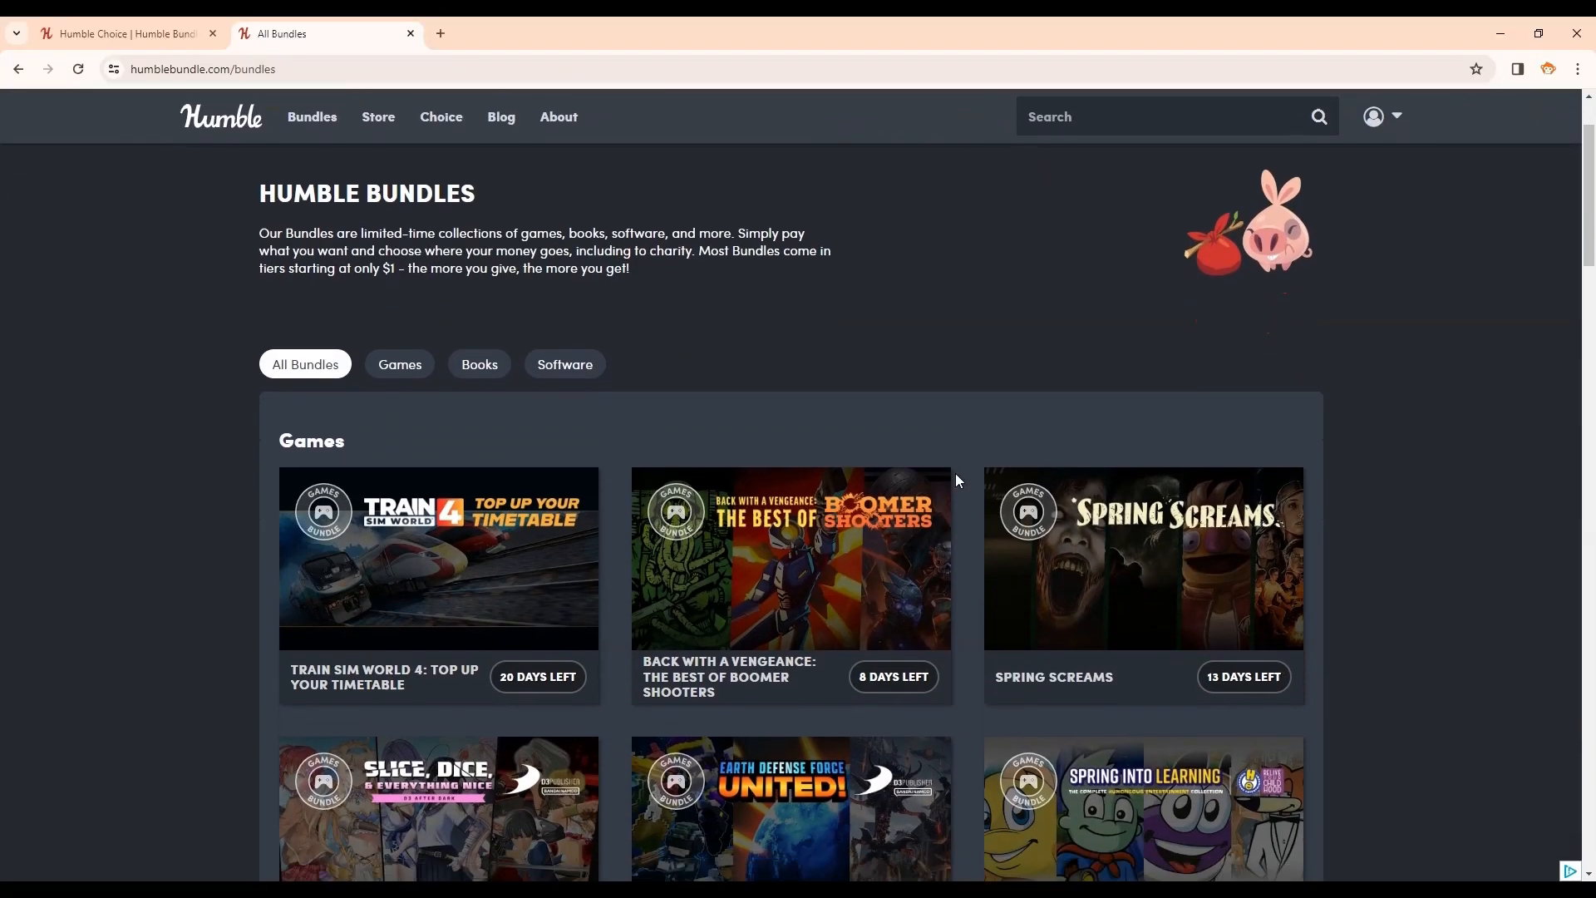
{"action": "scroll", "scroll_direction": "down", "scroll_amount": 3}
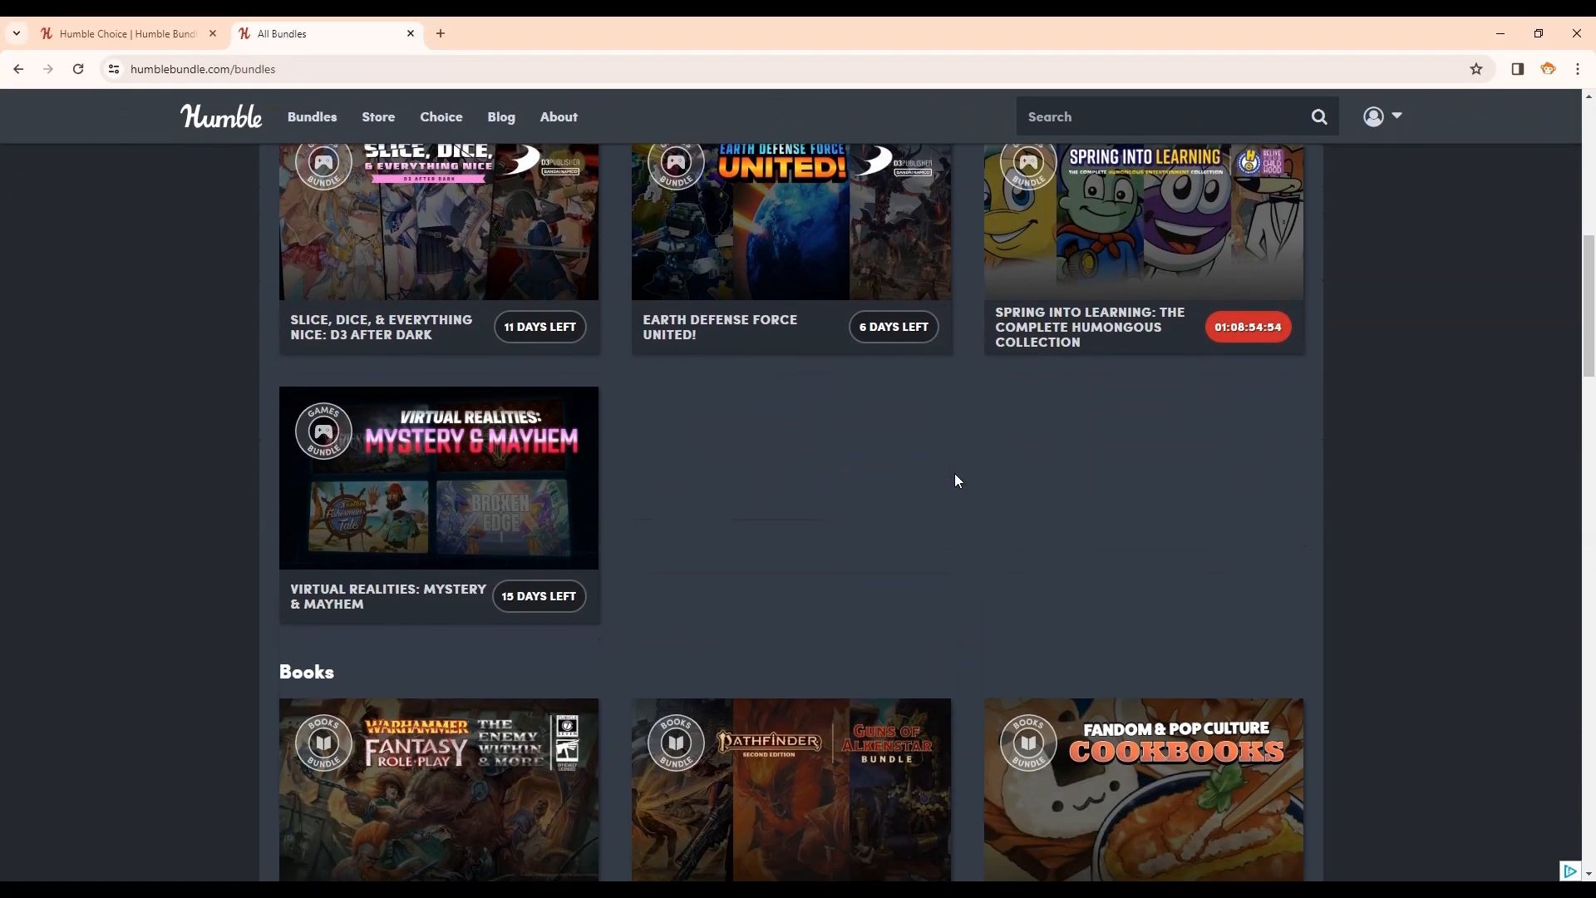
Step: Close the All Bundles tab and browse the Humble Choice membership page's games and charity sections
{"action": "left_click", "coordinate": [409, 33]}
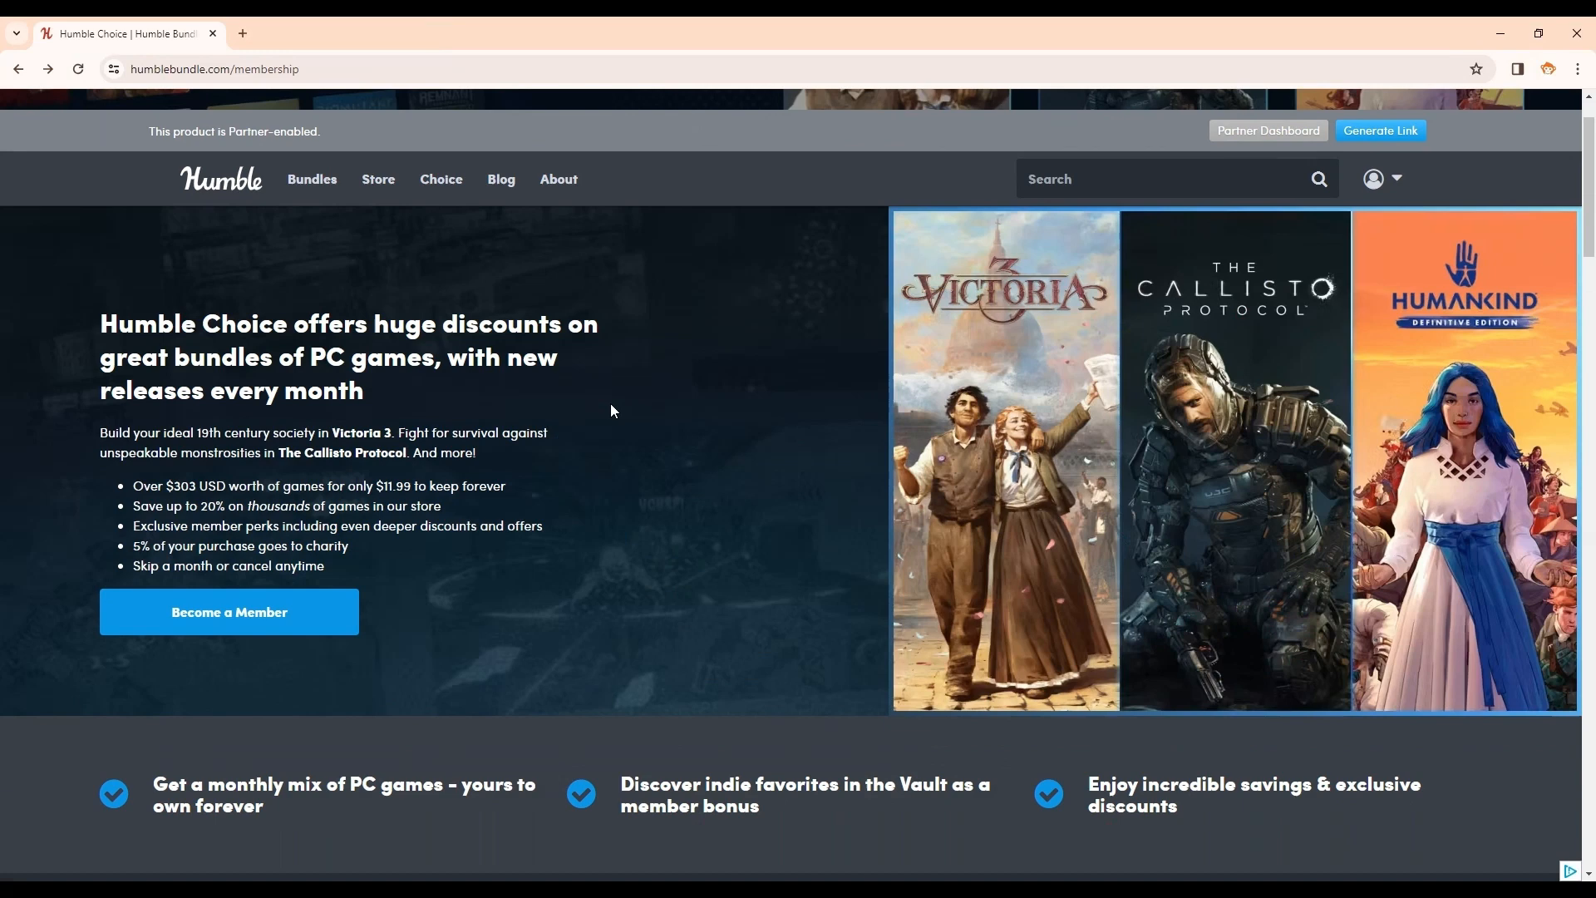
{"action": "mouse_move", "coordinate": [324, 384]}
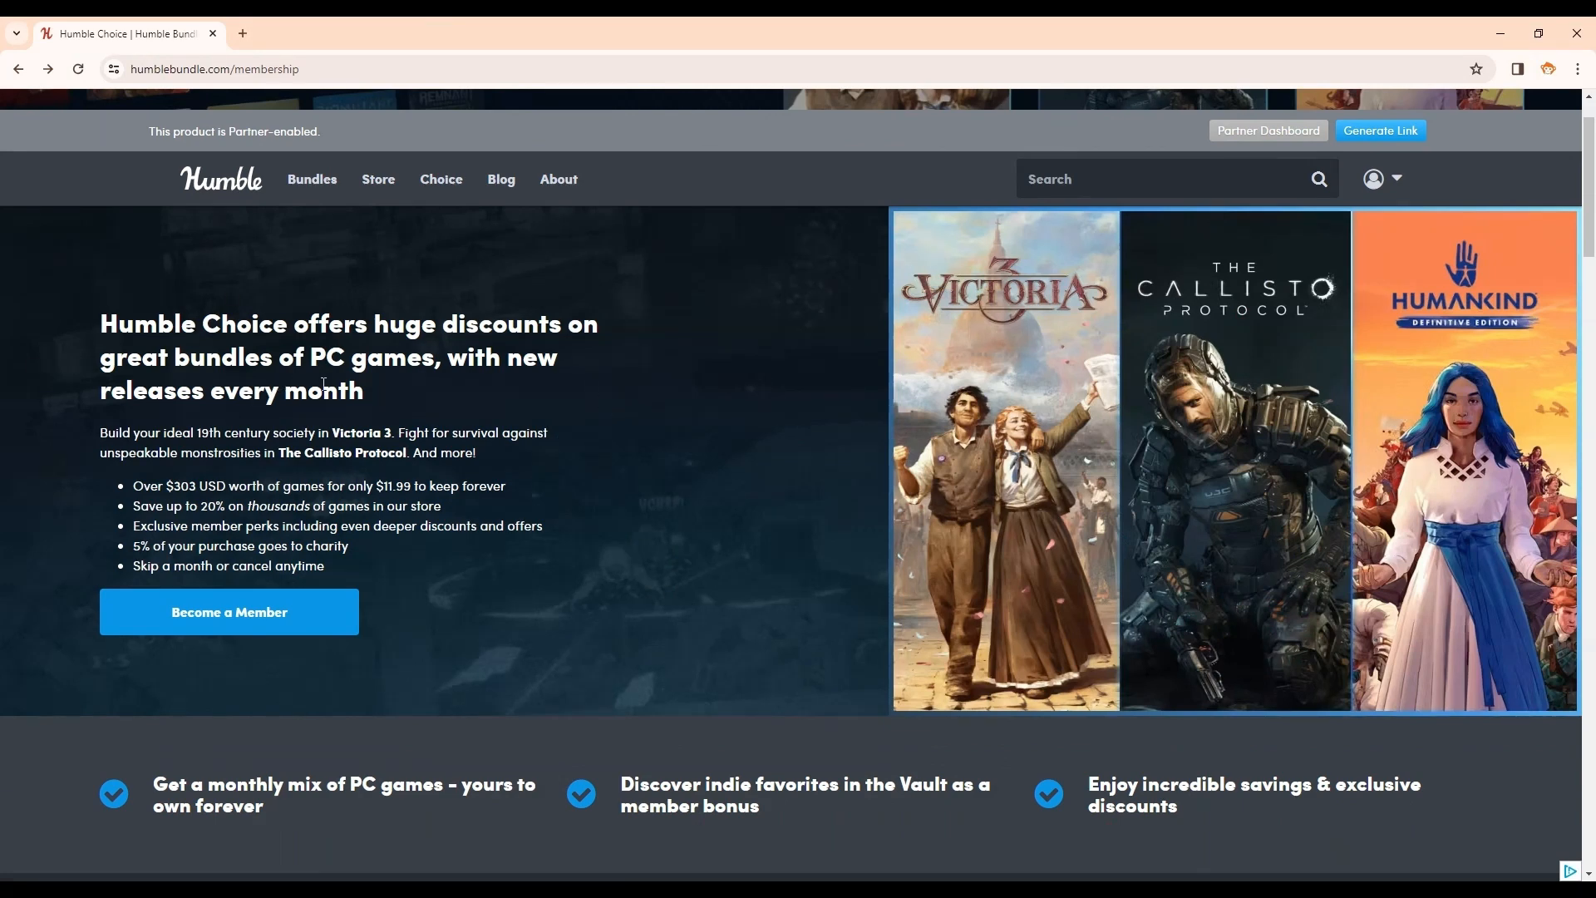
{"action": "scroll", "scroll_direction": "down", "scroll_amount": 3}
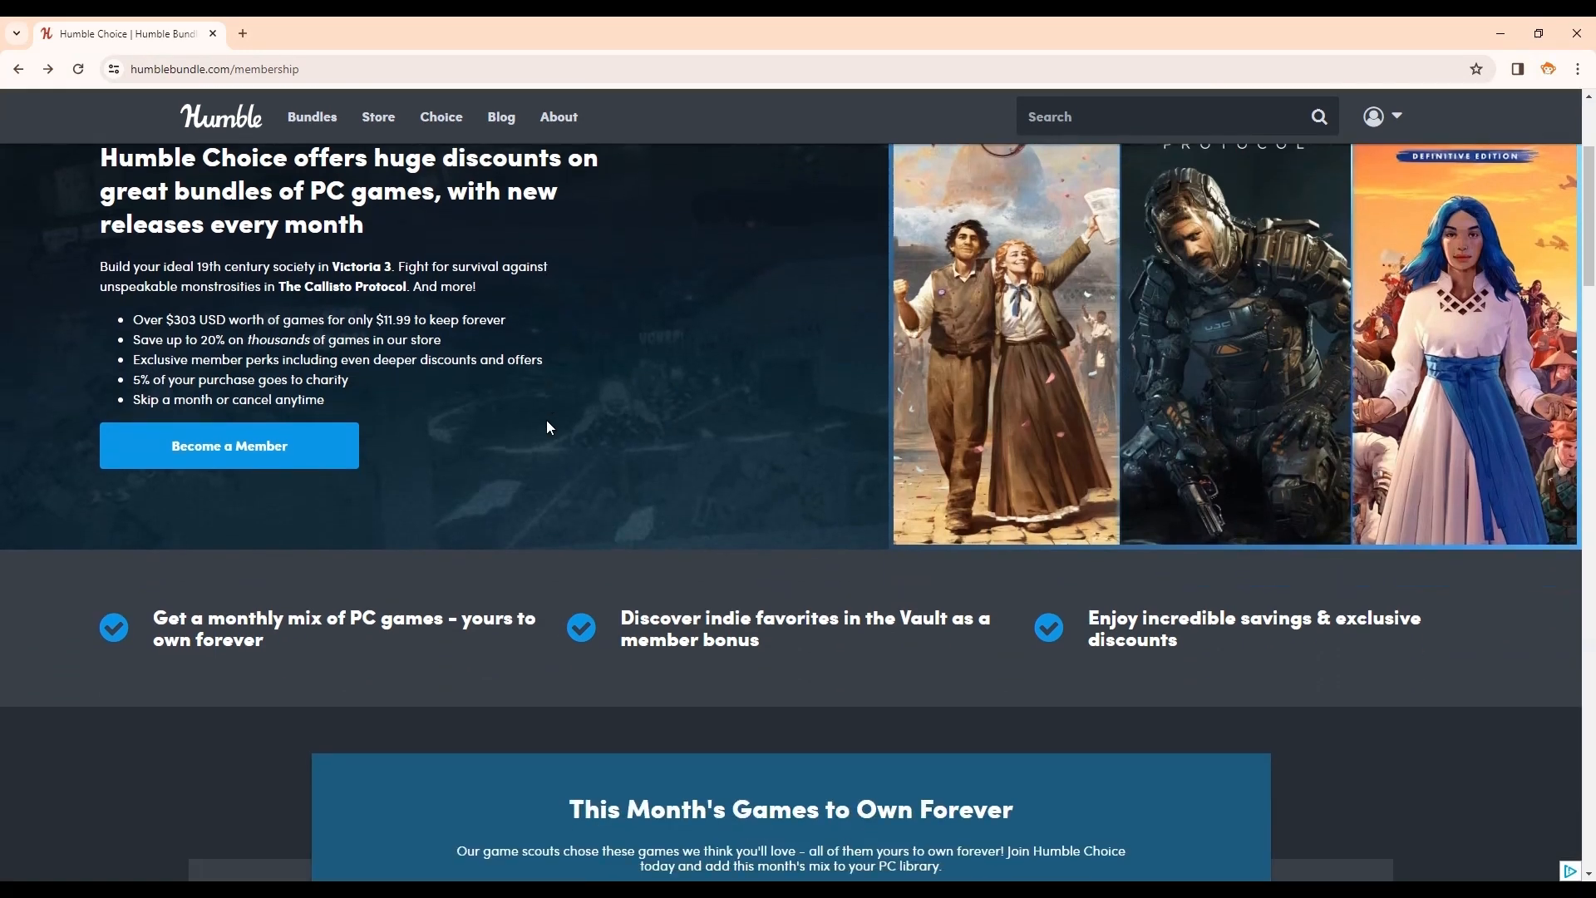
{"action": "scroll", "scroll_direction": "down", "scroll_amount": 3}
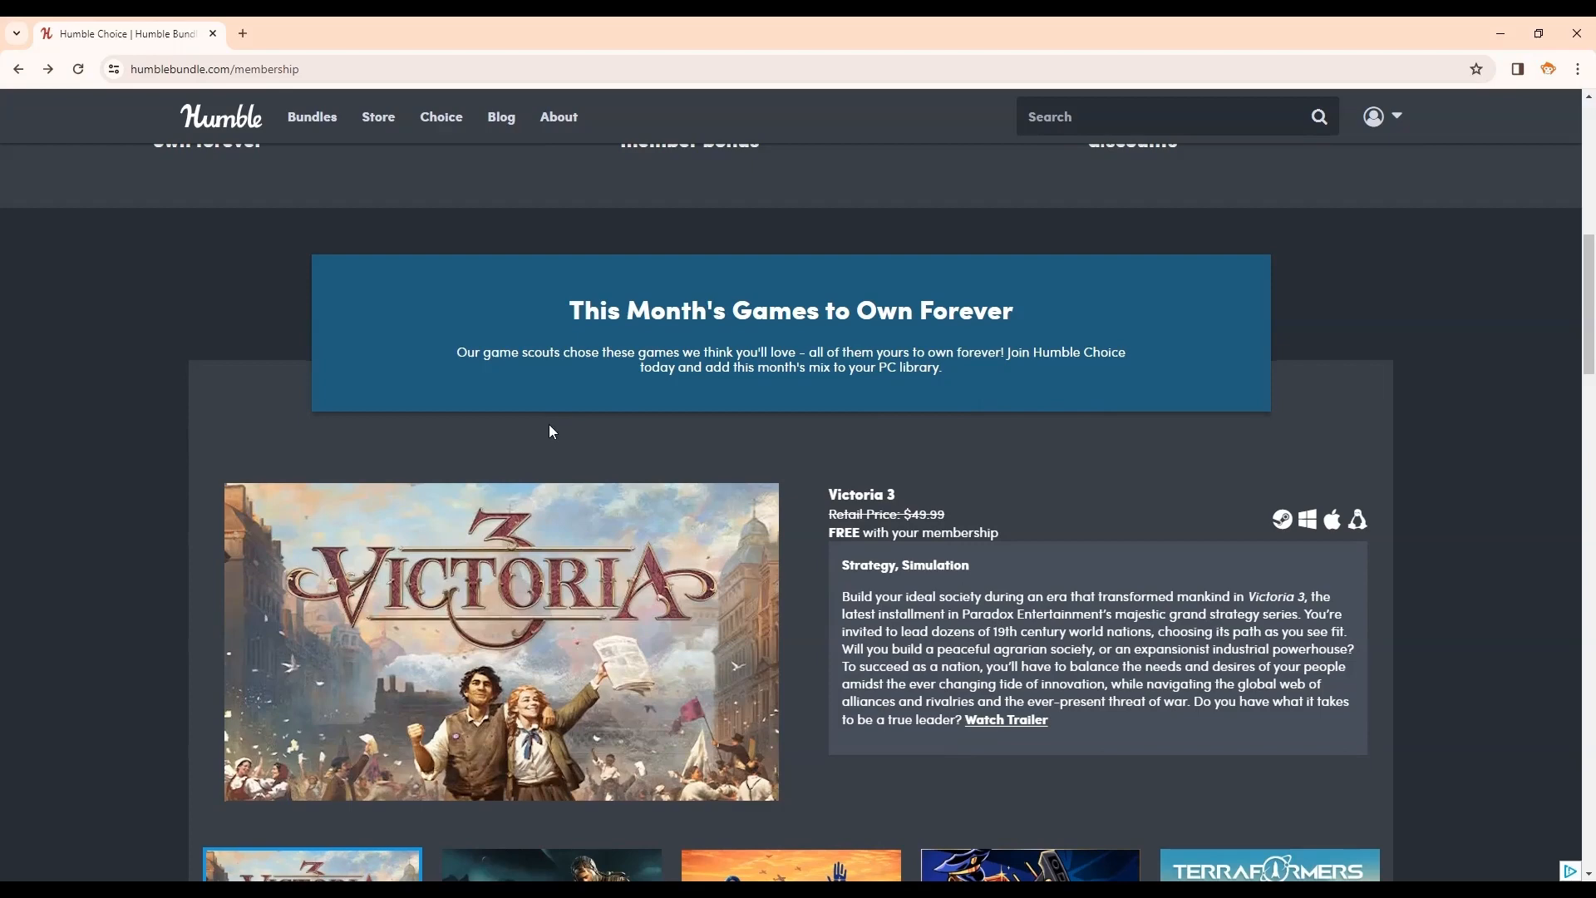
{"action": "scroll", "scroll_direction": "down", "scroll_amount": 3}
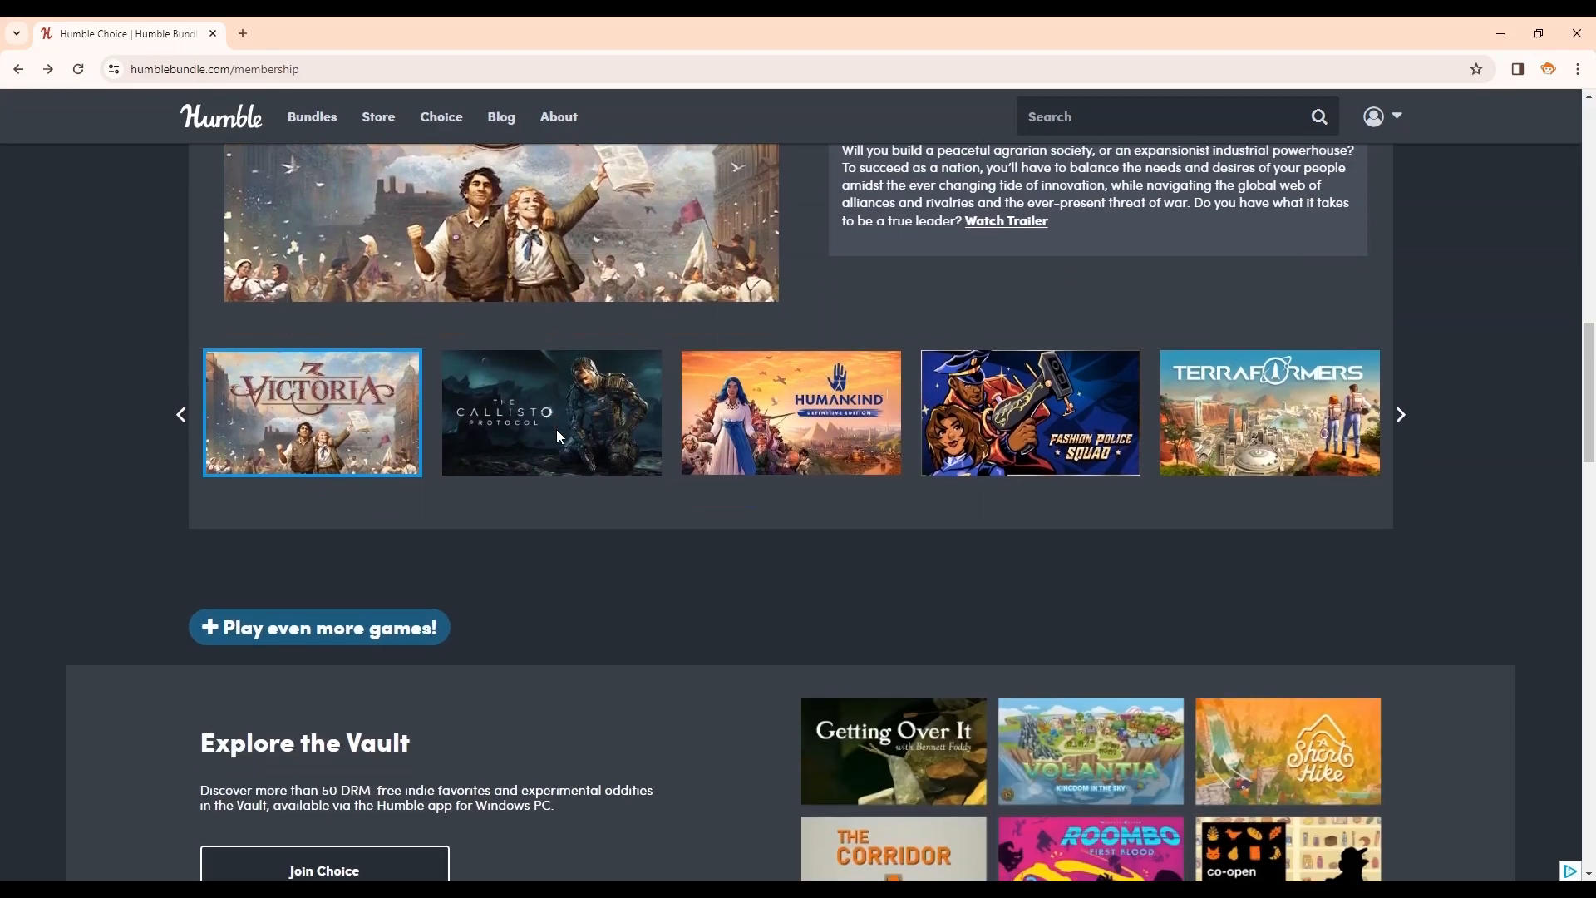
{"action": "scroll", "scroll_direction": "down", "scroll_amount": 3}
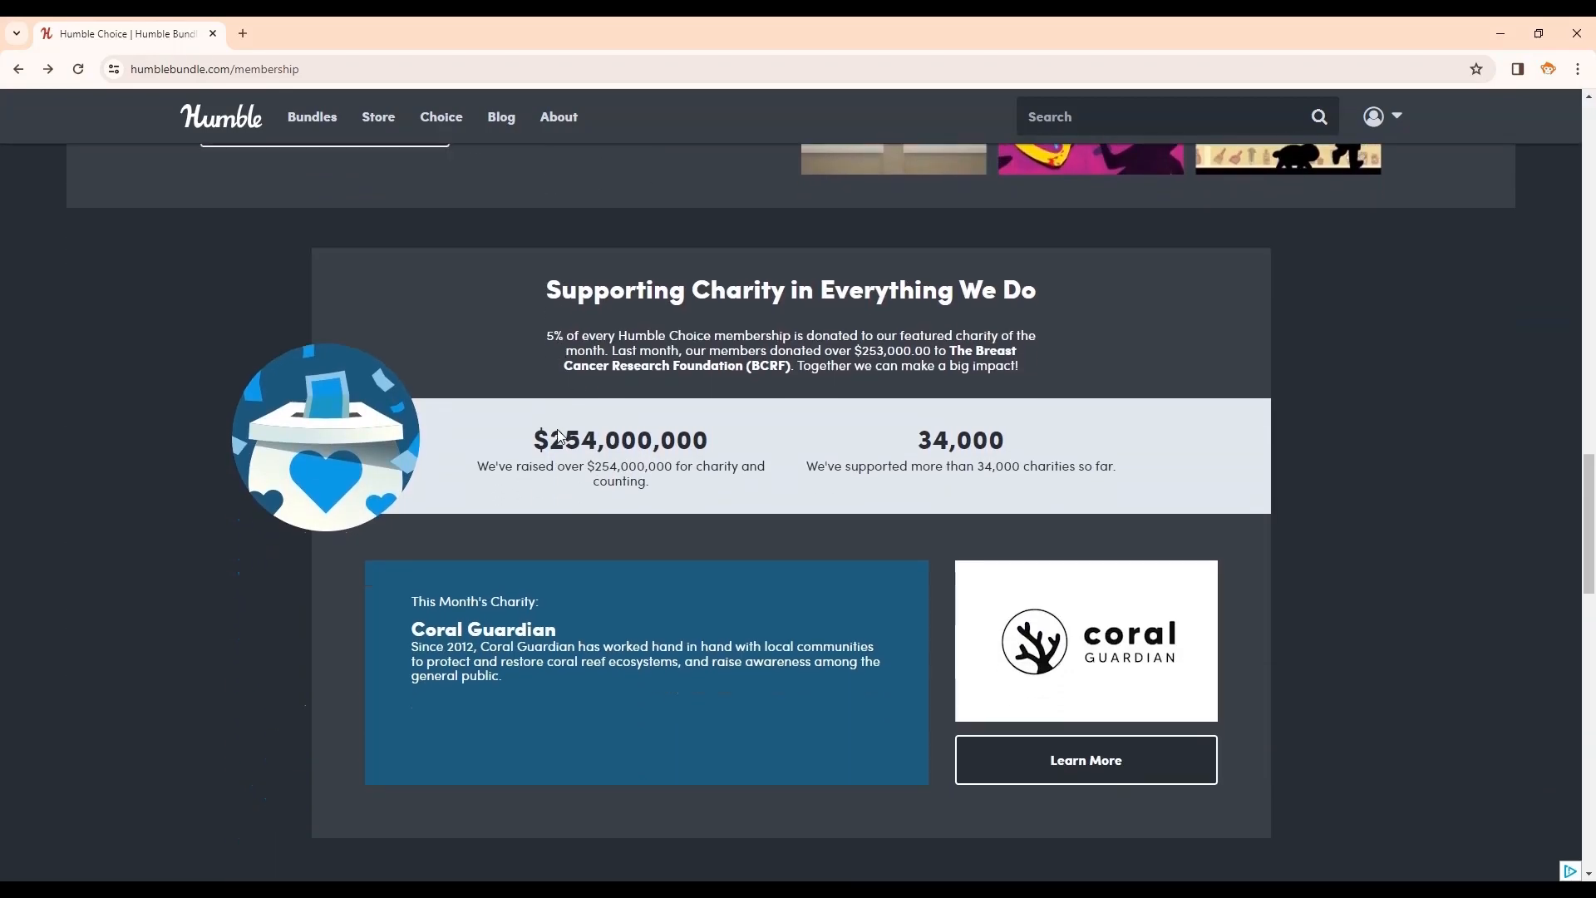
{"action": "mouse_move", "coordinate": [557, 432]}
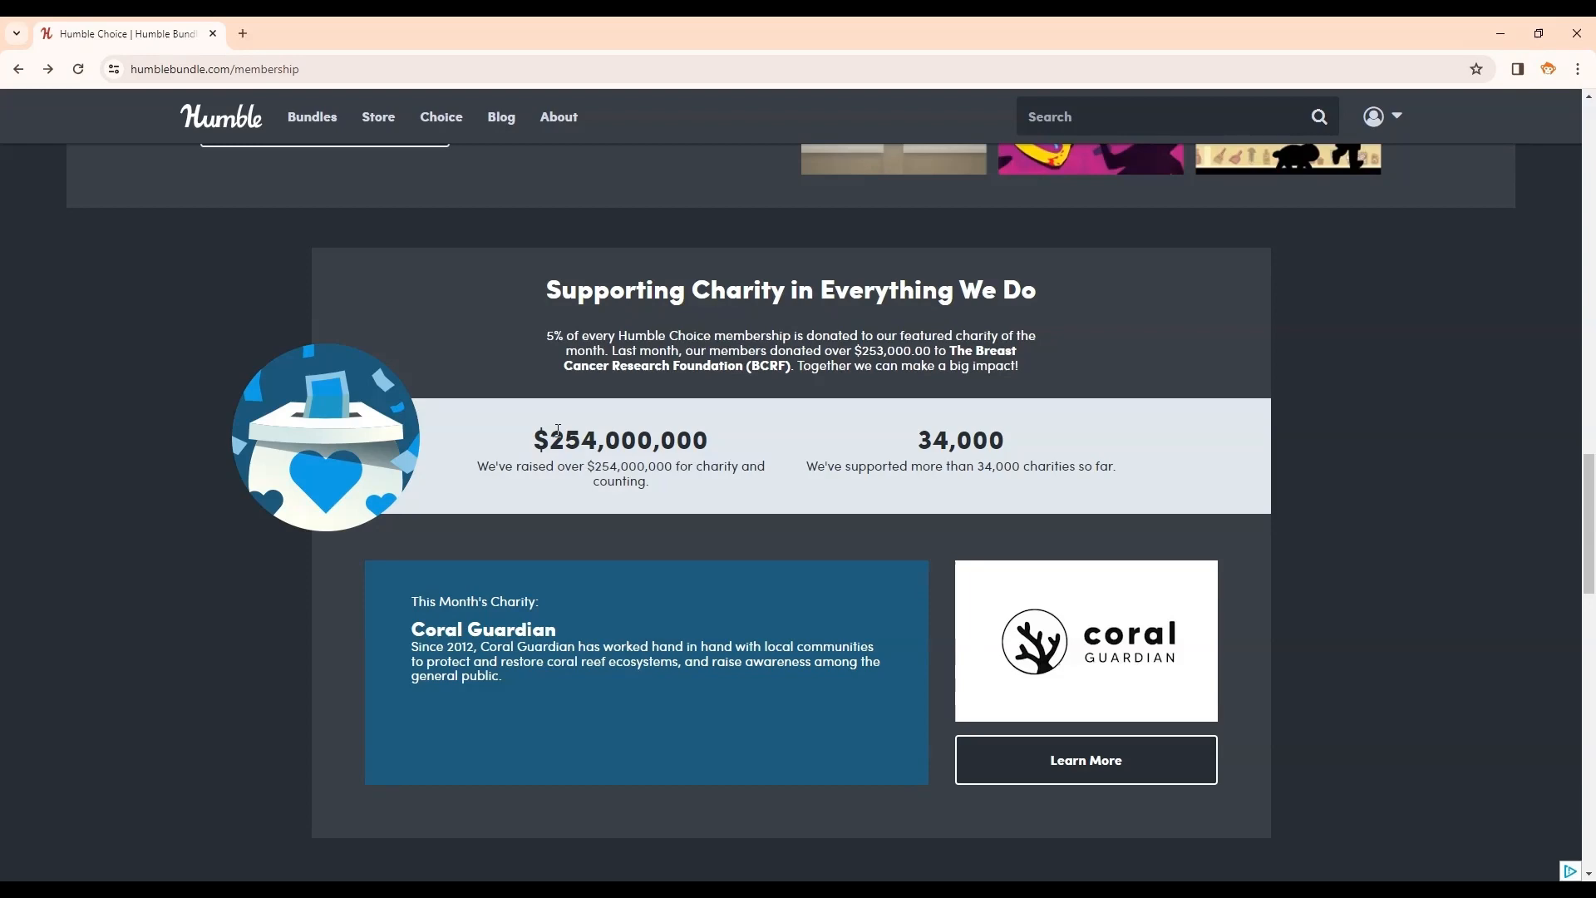
{"action": "scroll", "scroll_direction": "up", "scroll_amount": 3}
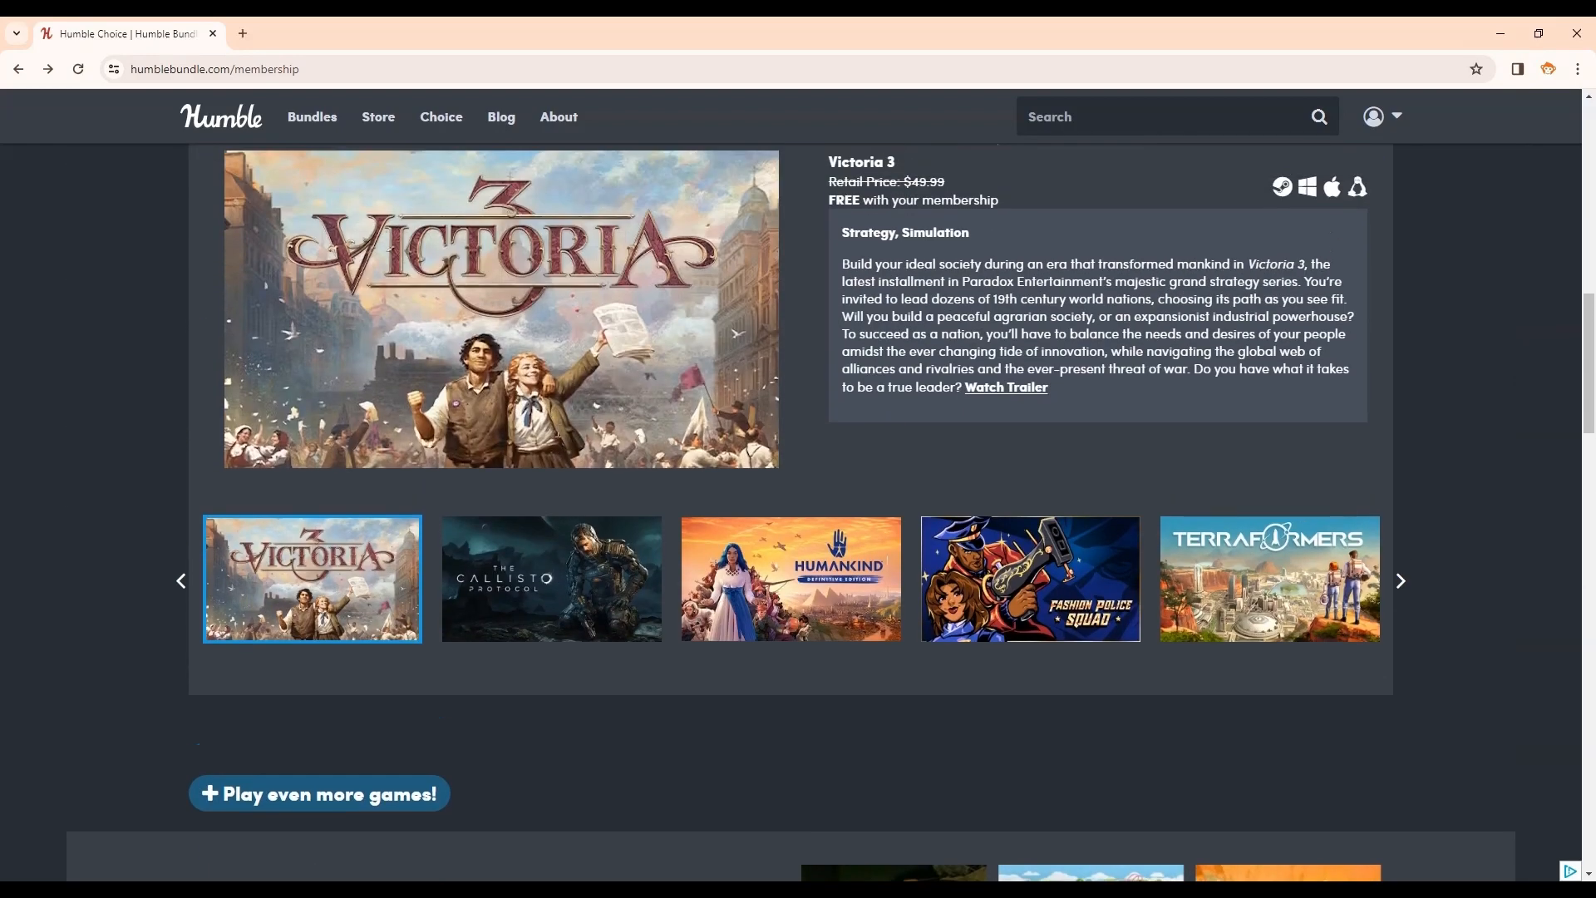
{"action": "scroll", "scroll_direction": "up", "scroll_amount": 3}
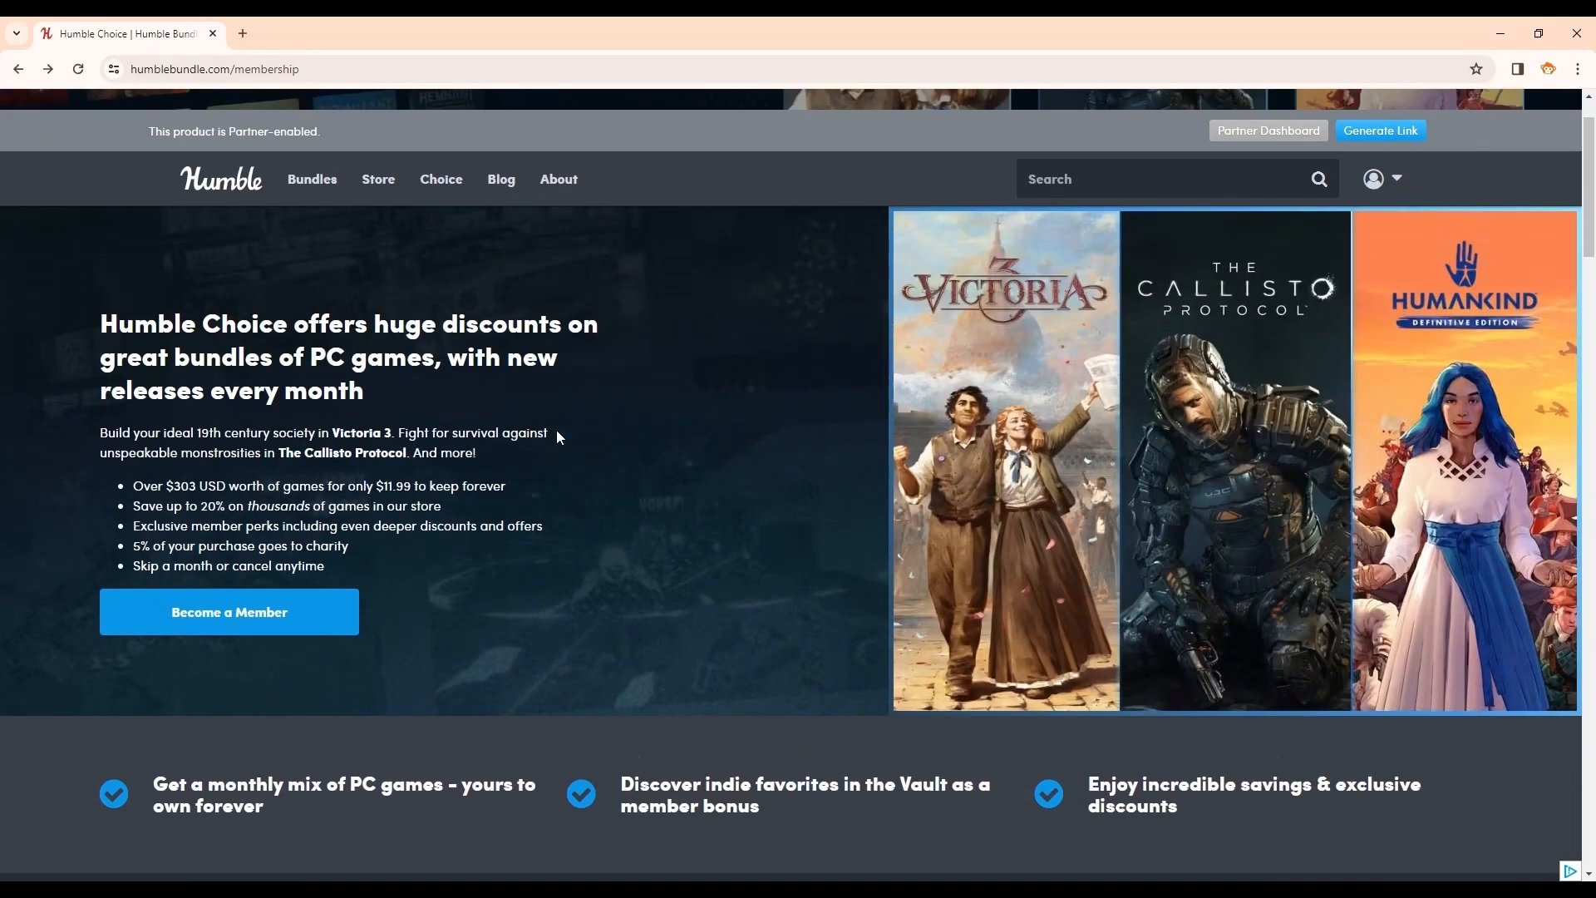
{"action": "scroll", "scroll_direction": "up", "scroll_amount": 3}
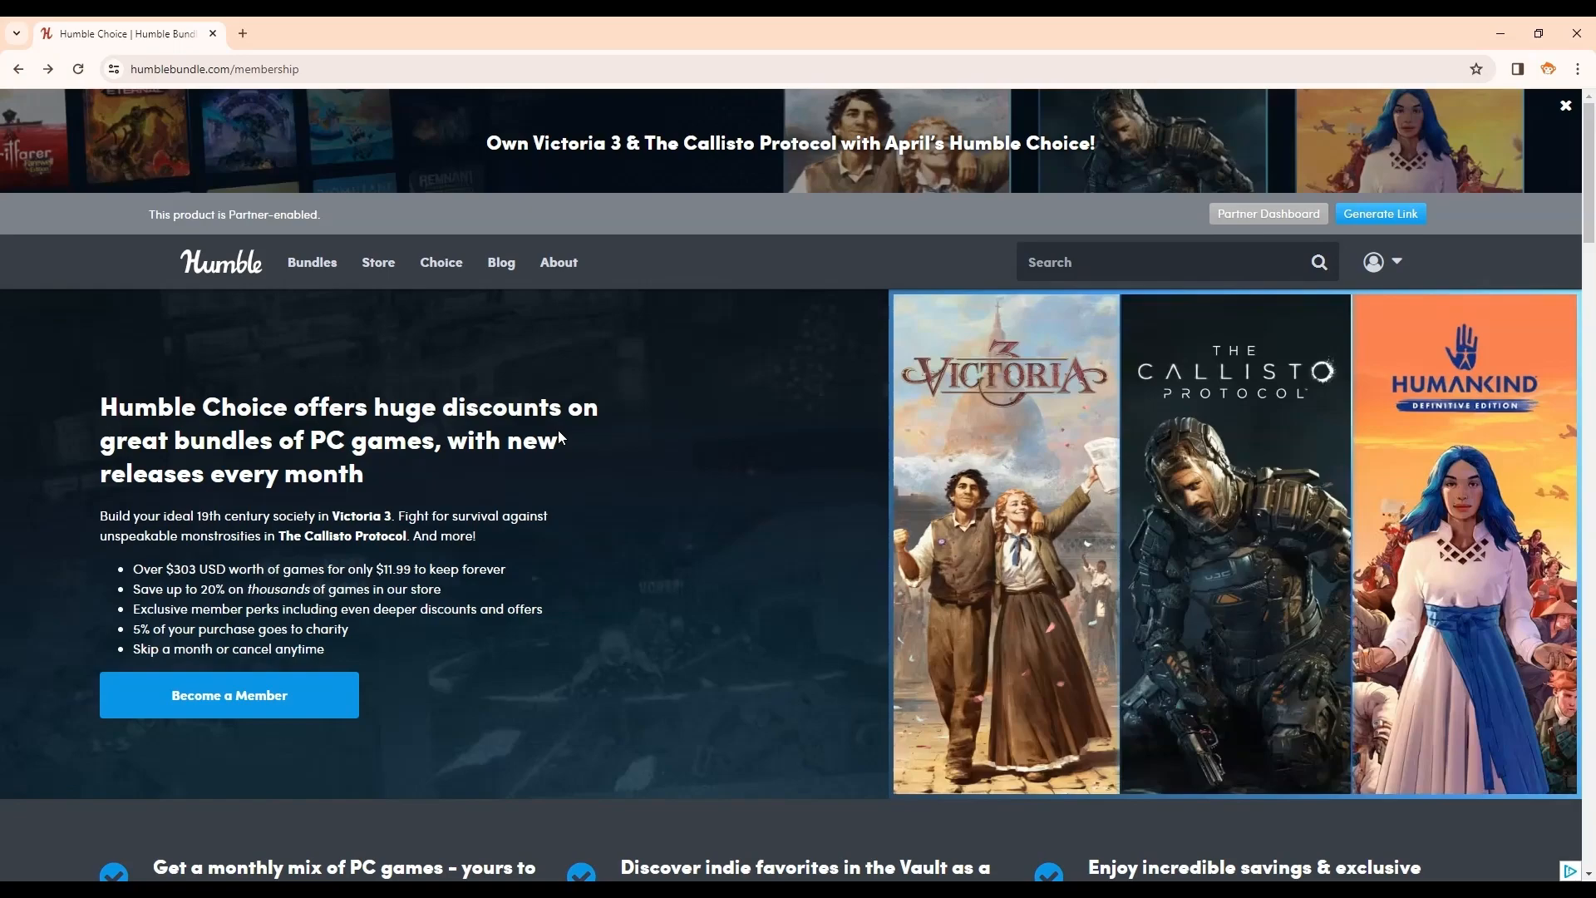